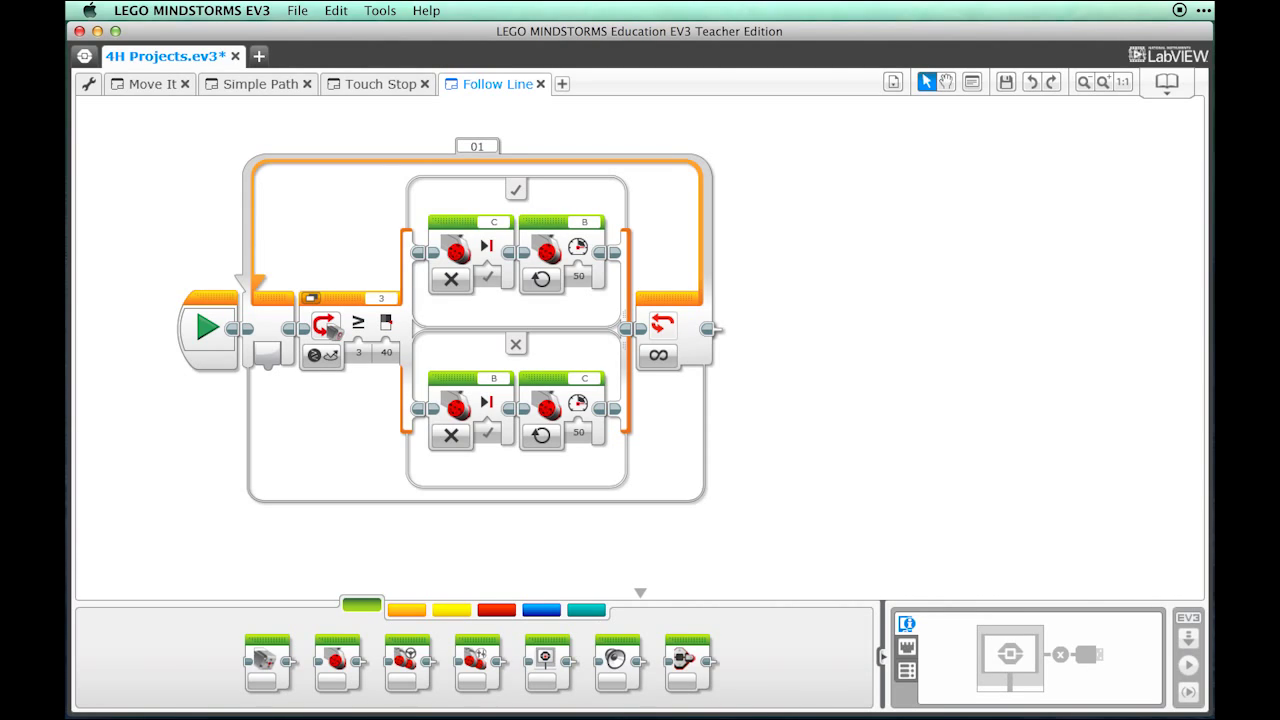
{"action": "mouse_move", "coordinate": [1170, 196]}
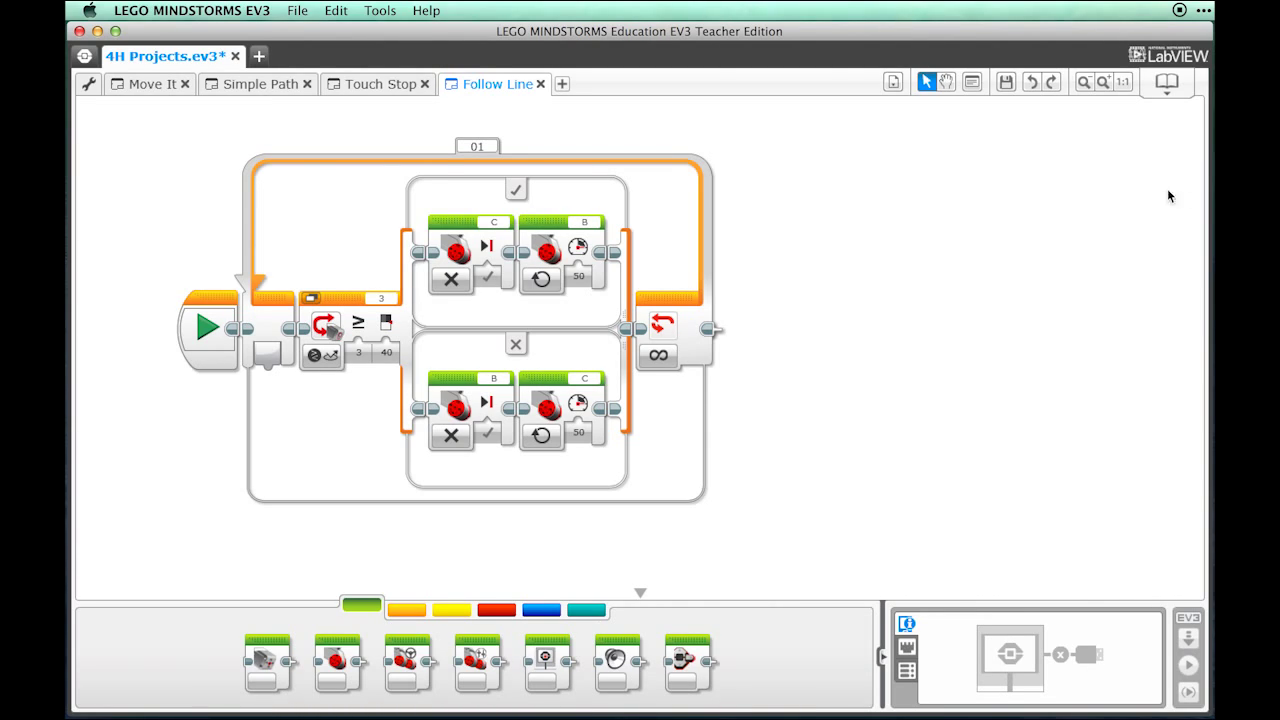
{"action": "mouse_move", "coordinate": [560, 84]}
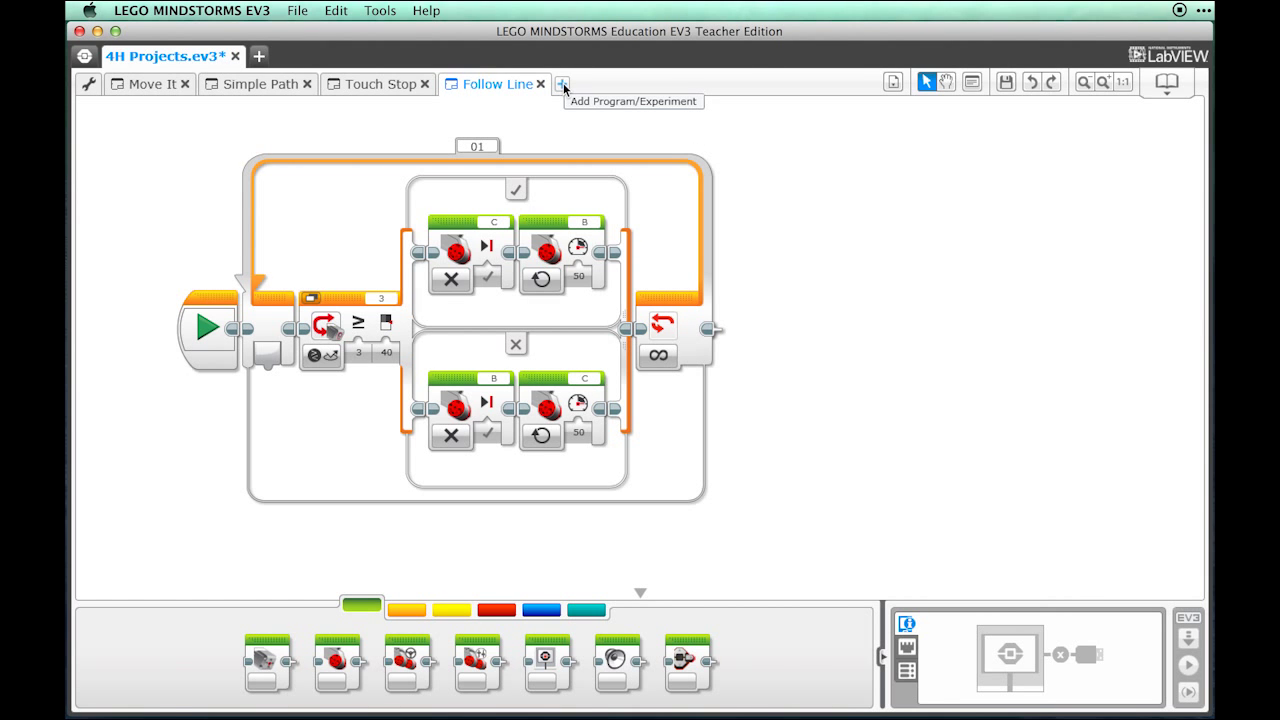
Add a new program to the project and name it 'Colors'
{"action": "left_click", "coordinate": [562, 84]}
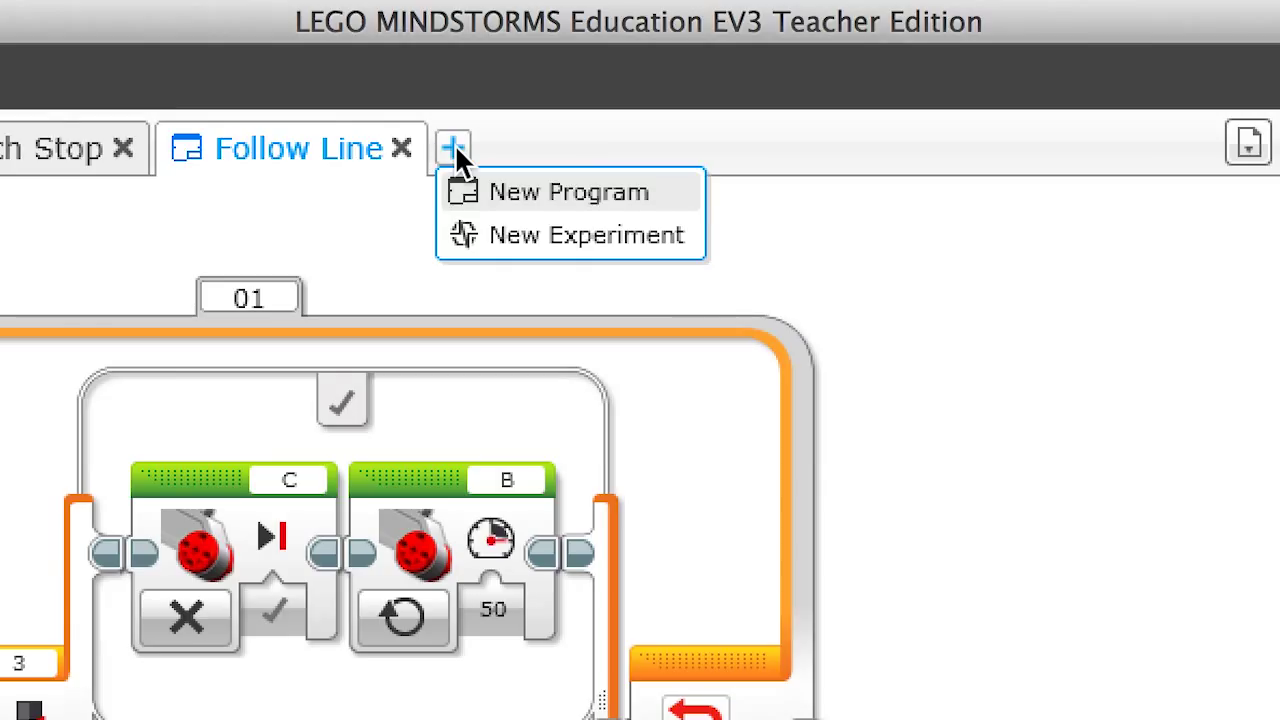
{"action": "mouse_move", "coordinate": [520, 192]}
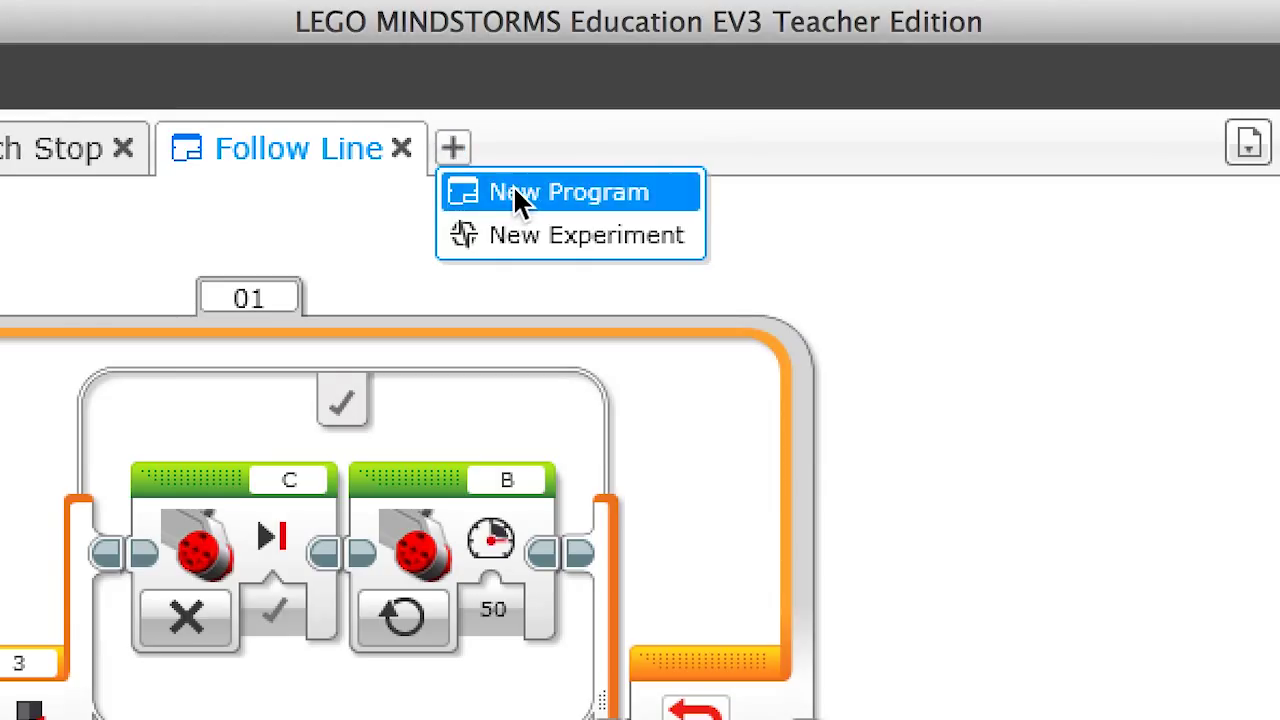
{"action": "left_click", "coordinate": [568, 192]}
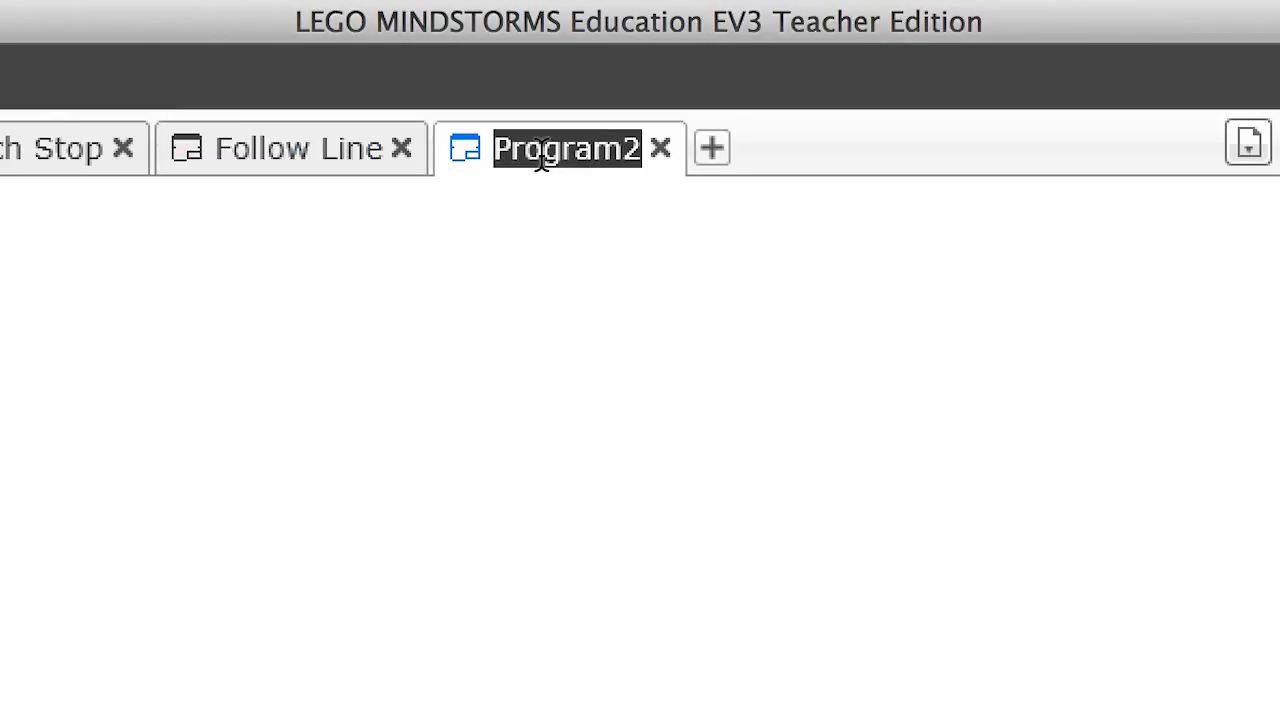
{"action": "type", "text": "Colors"}
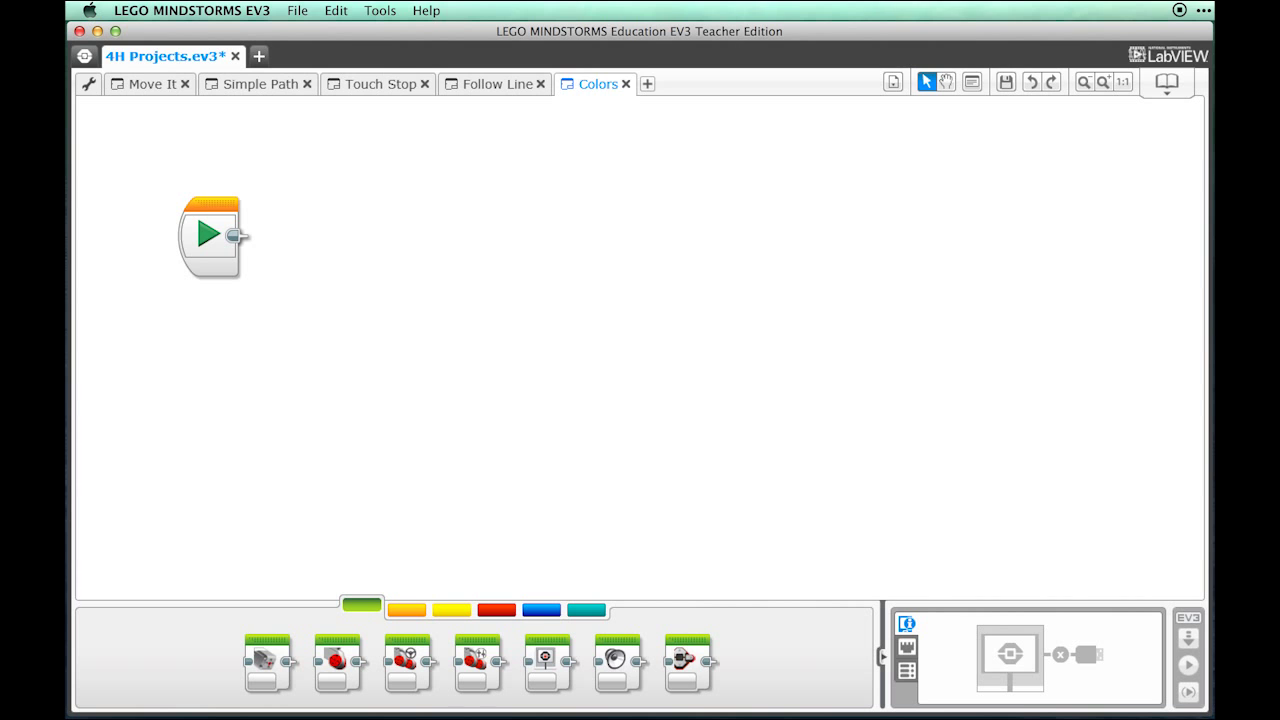
{"action": "mouse_move", "coordinate": [1120, 136]}
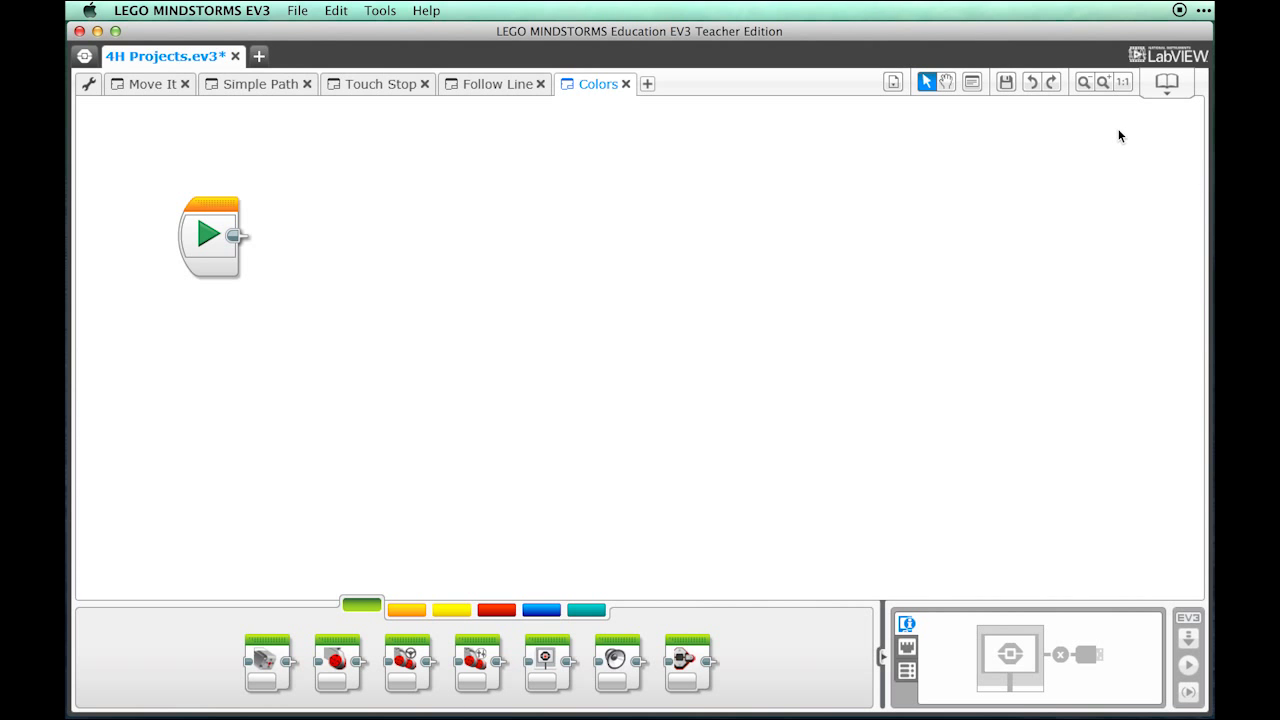
Reposition the start block on the Colors program canvas
{"action": "left_click", "coordinate": [1084, 82]}
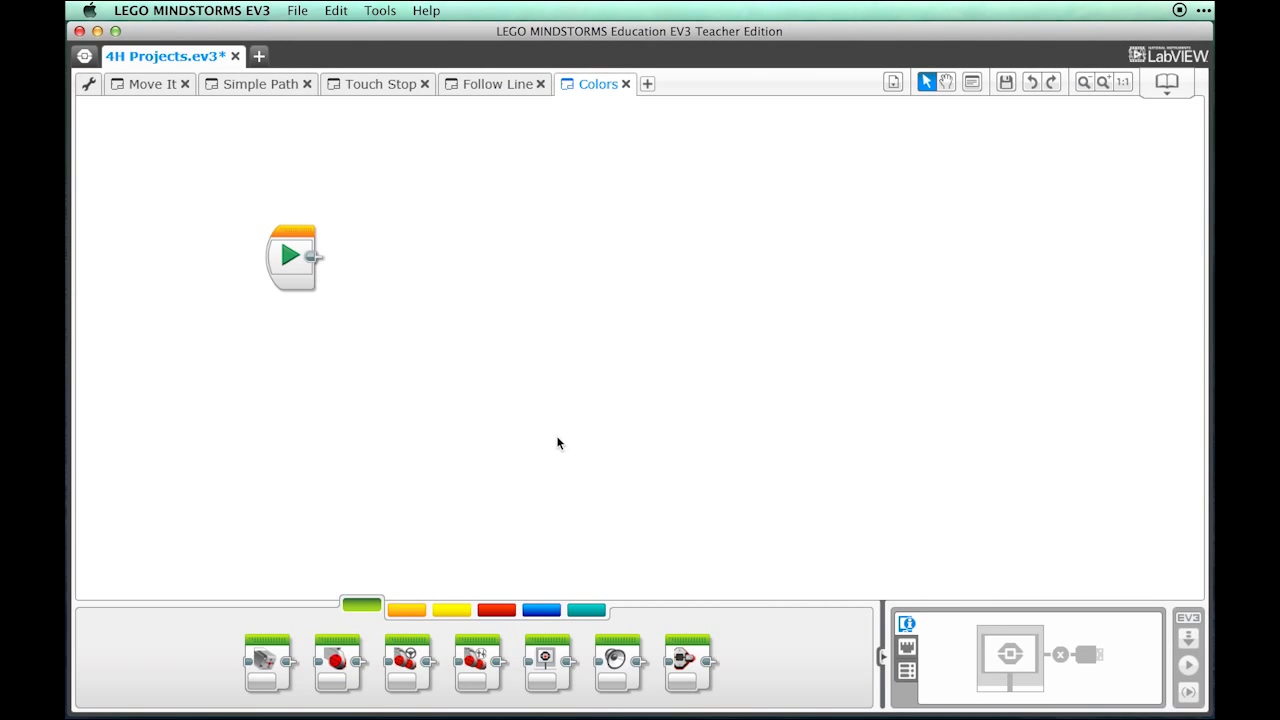
{"action": "mouse_move", "coordinate": [408, 610]}
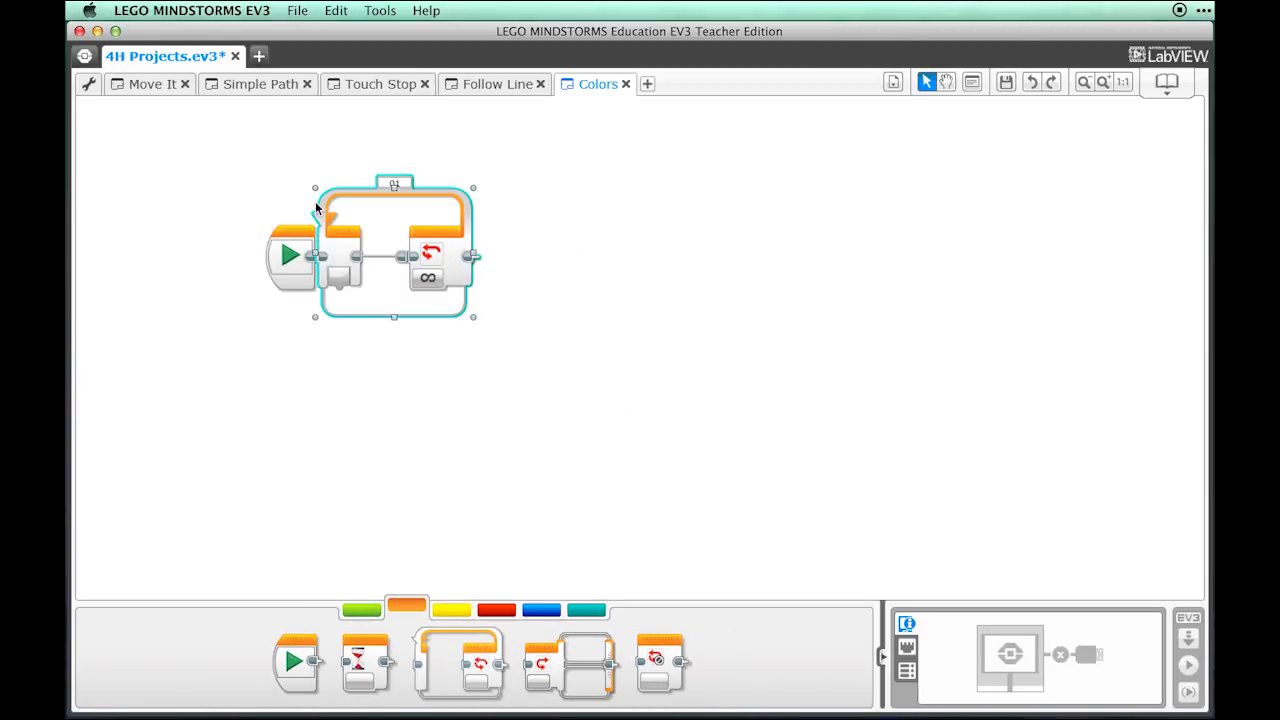
{"action": "mouse_move", "coordinate": [556, 662]}
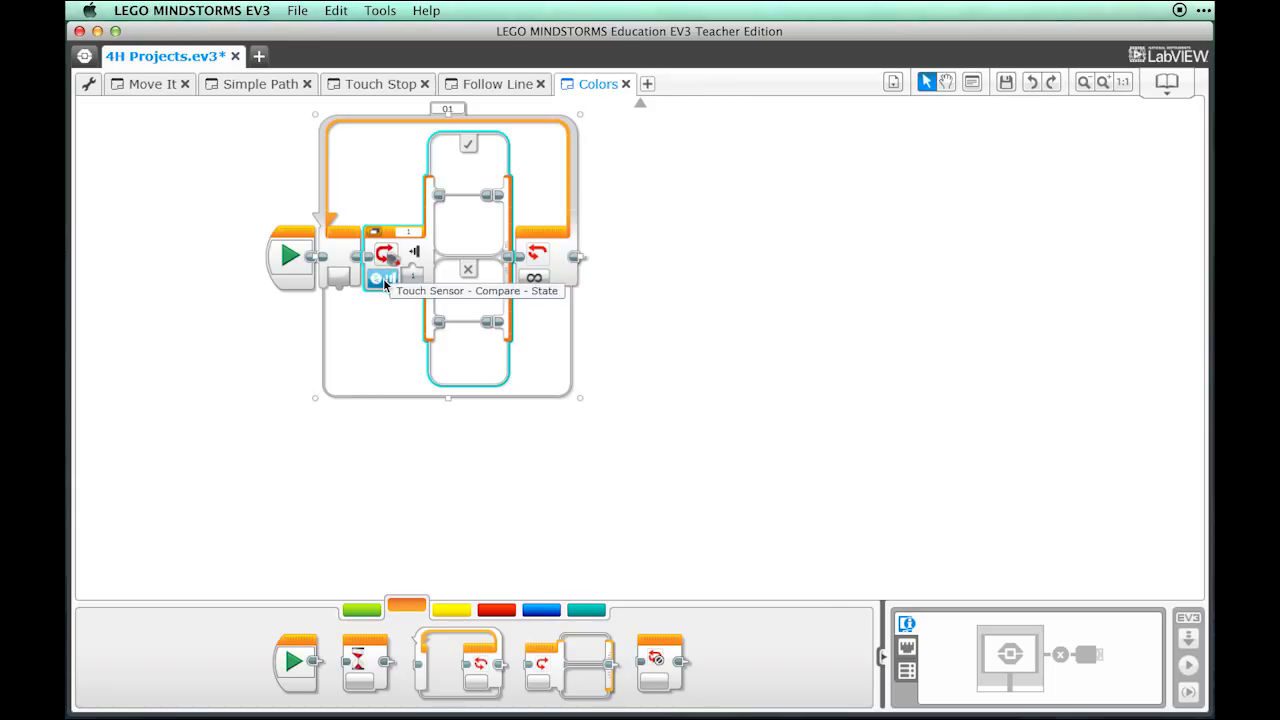
Make the switch branch on Color Sensor measured colour, with the top case set to No Color
{"action": "left_click", "coordinate": [384, 276]}
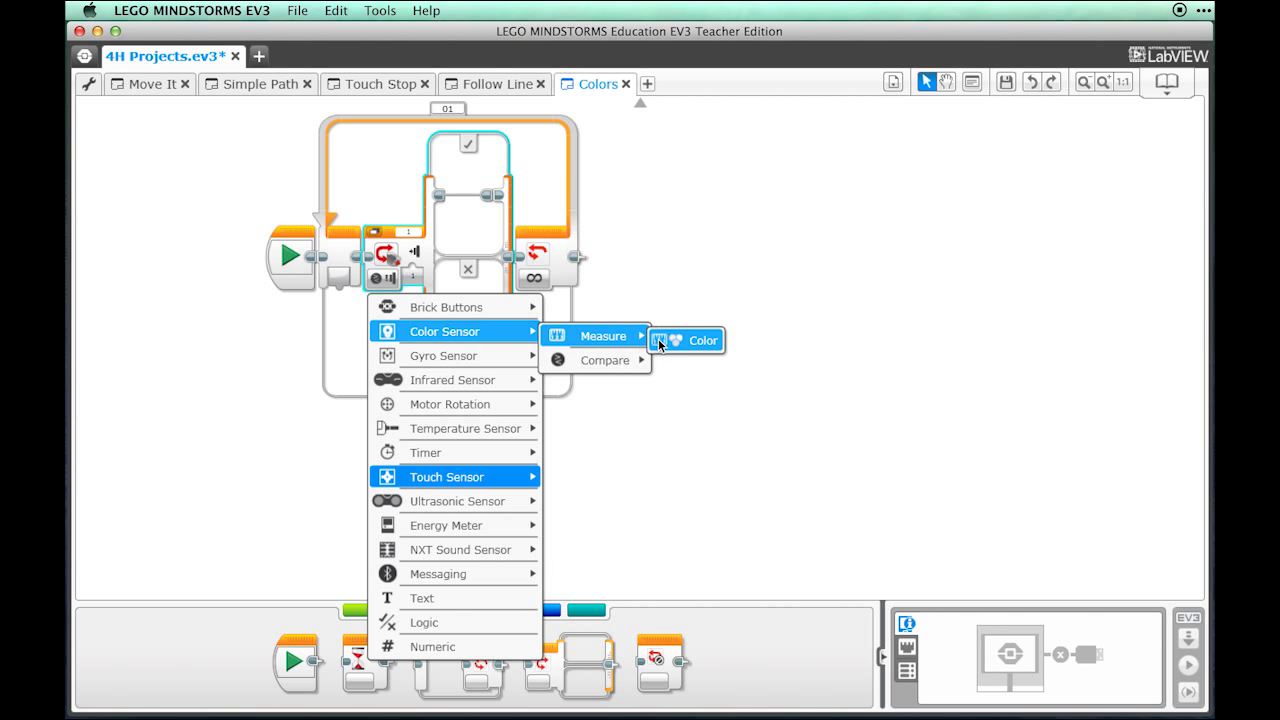
{"action": "left_click", "coordinate": [704, 340]}
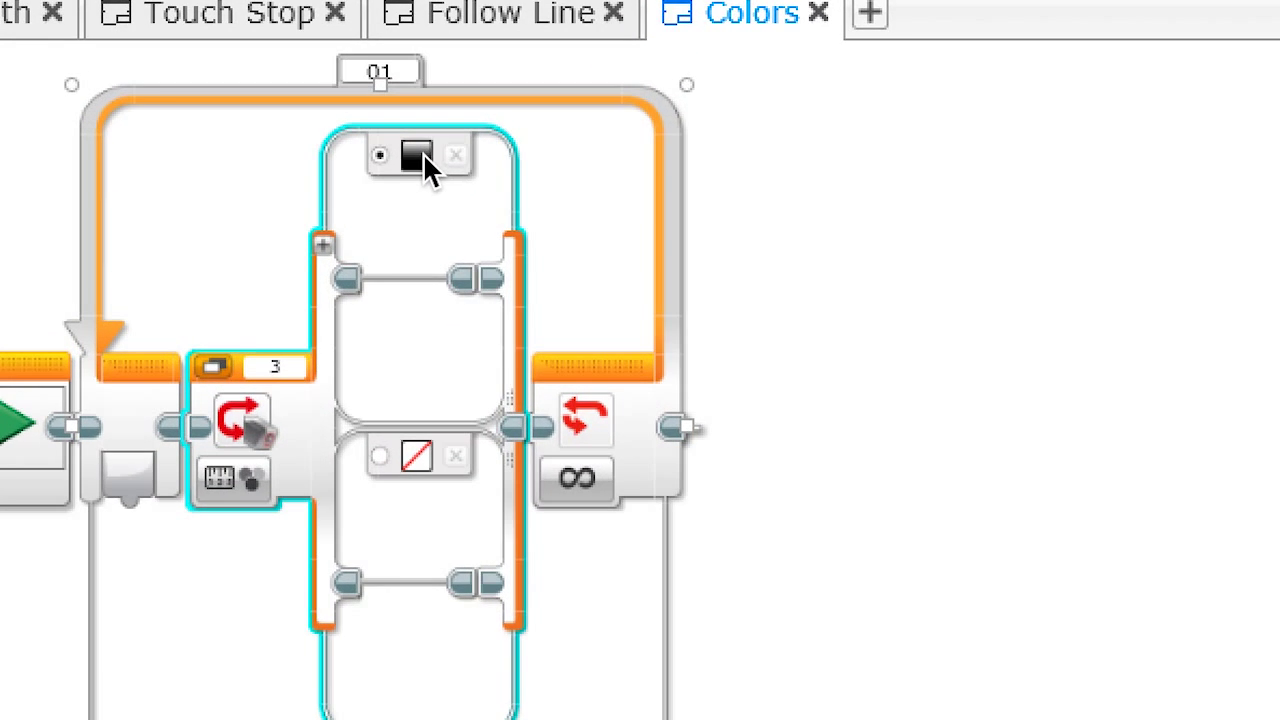
{"action": "left_click", "coordinate": [418, 156]}
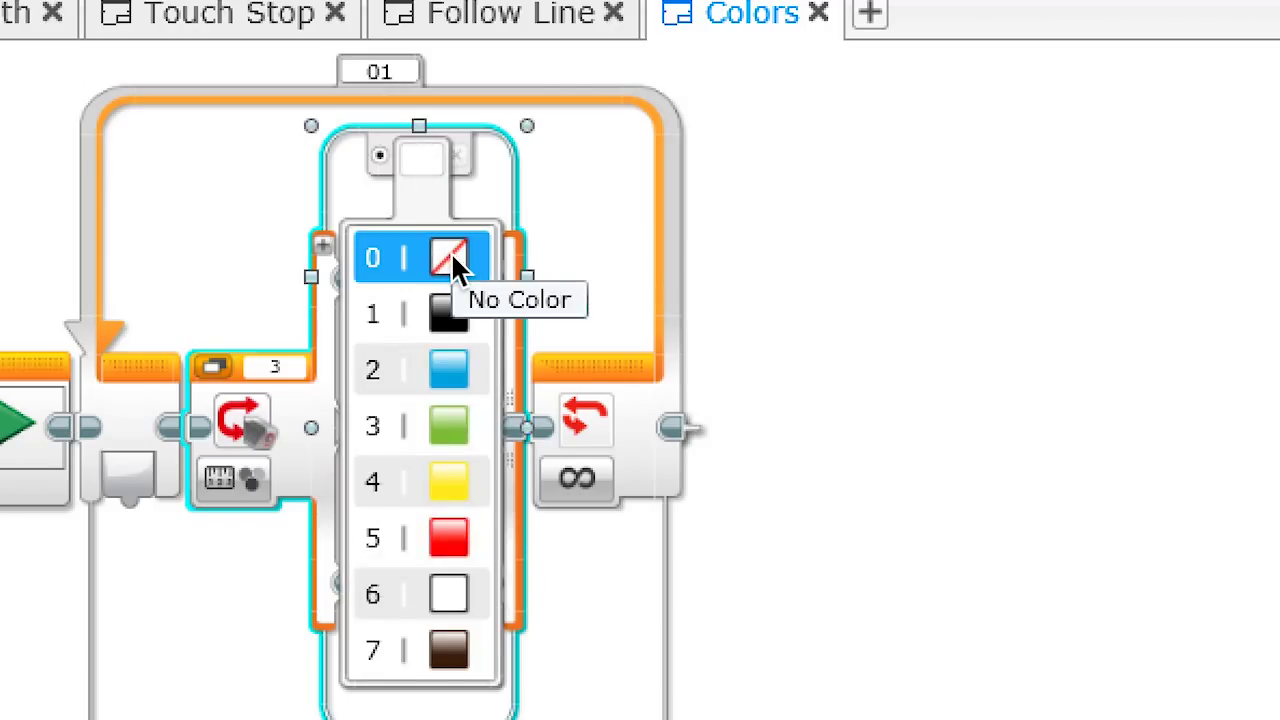
{"action": "left_click", "coordinate": [448, 256]}
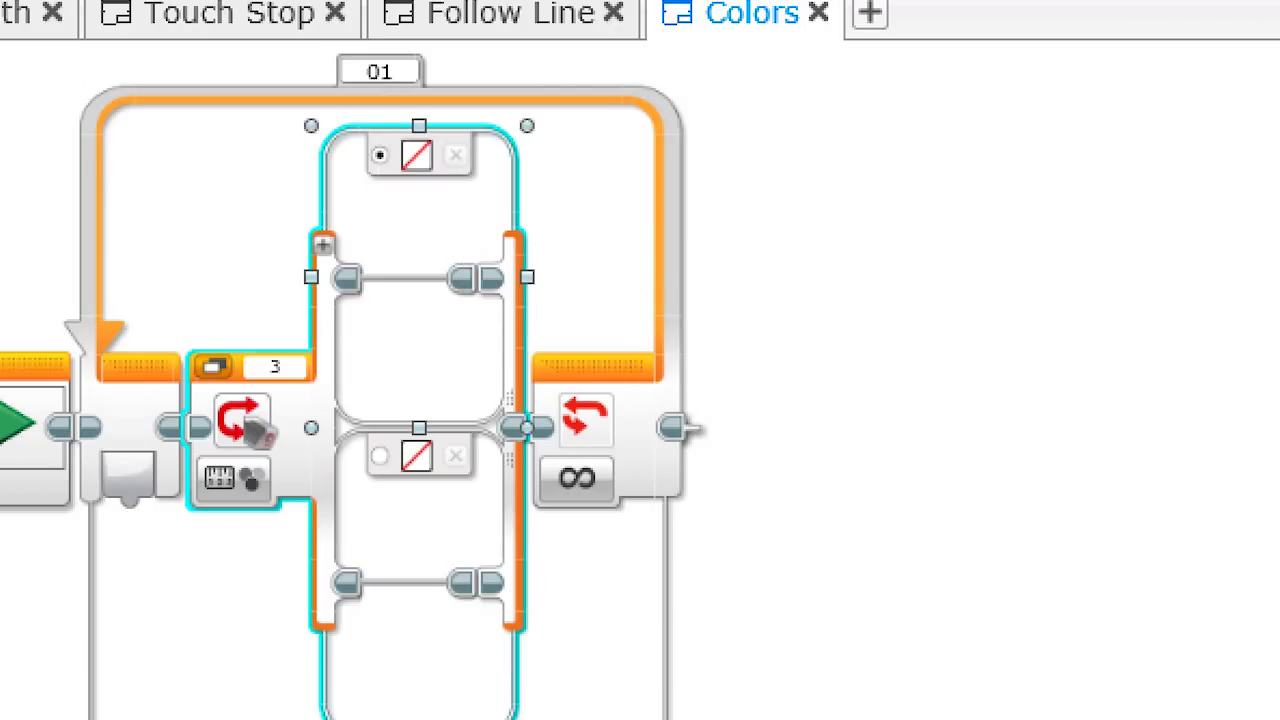
{"action": "mouse_move", "coordinate": [380, 156]}
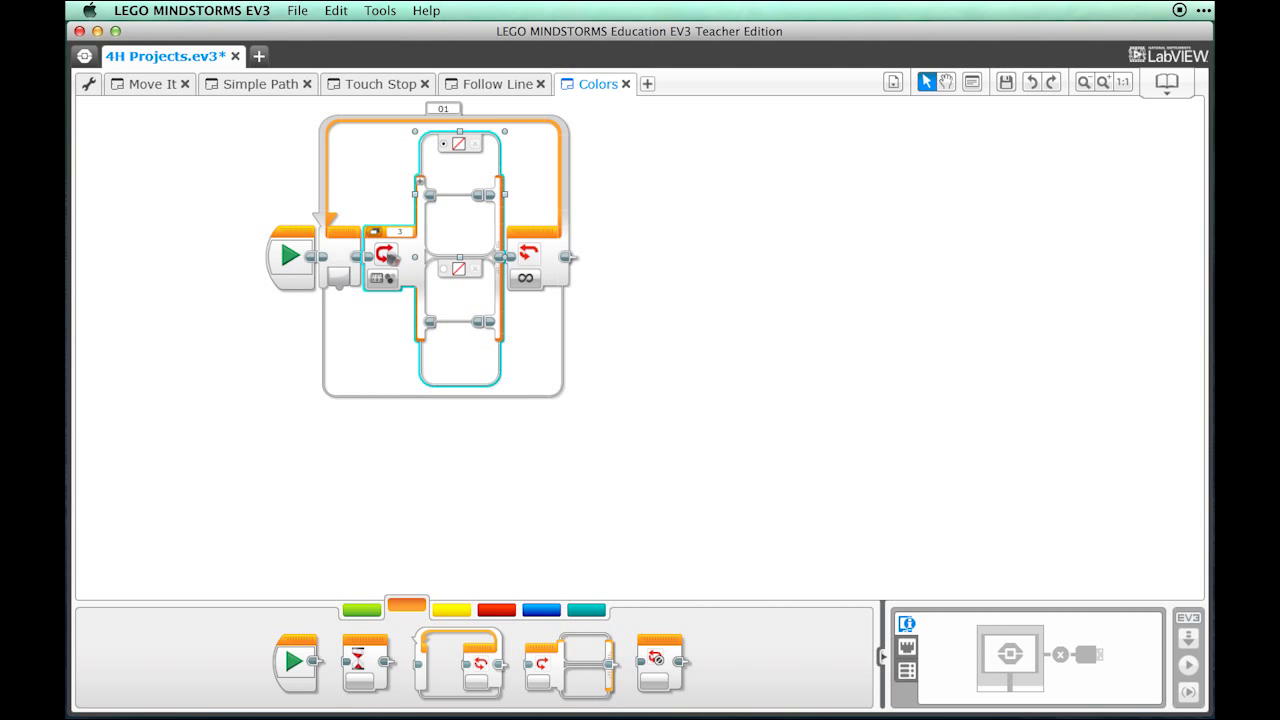
{"action": "mouse_move", "coordinate": [368, 612]}
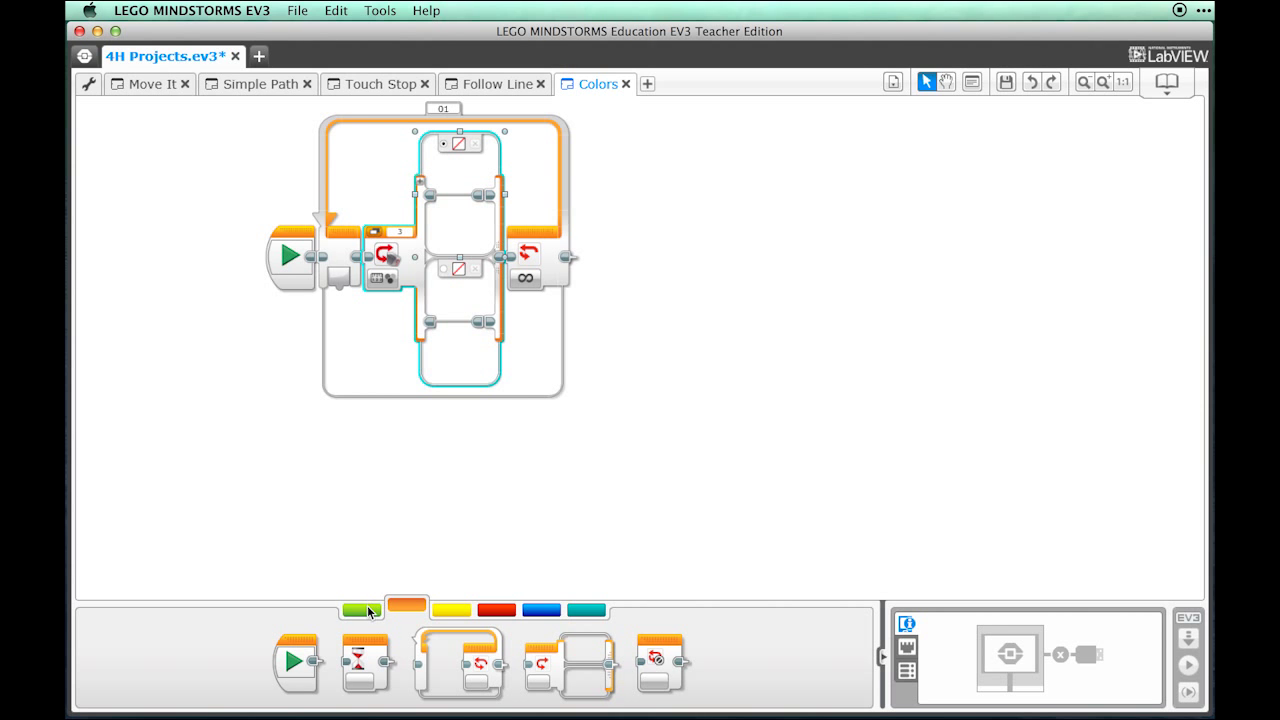
Place a Move Tank block in the top case running continuously (On) at 50/50
{"action": "left_click", "coordinate": [356, 612]}
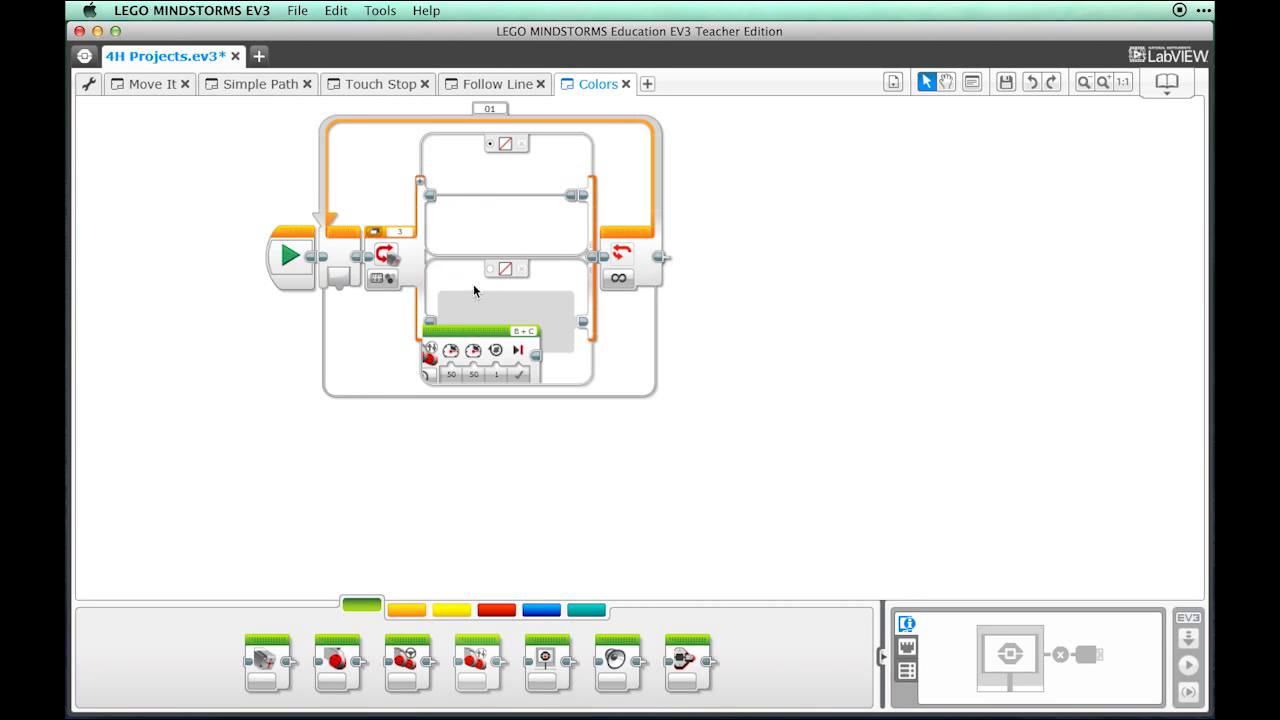
{"action": "left_click_drag", "start_coordinate": [480, 350], "coordinate": [504, 200]}
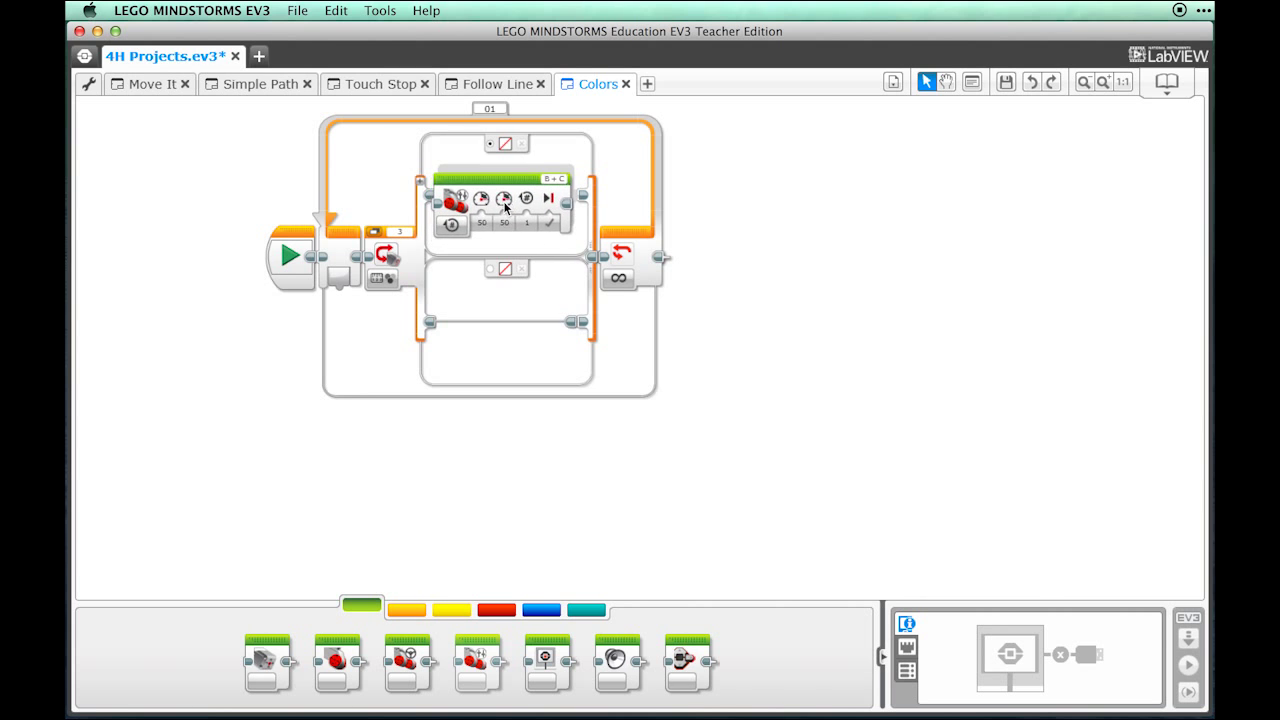
{"action": "left_click", "coordinate": [504, 196]}
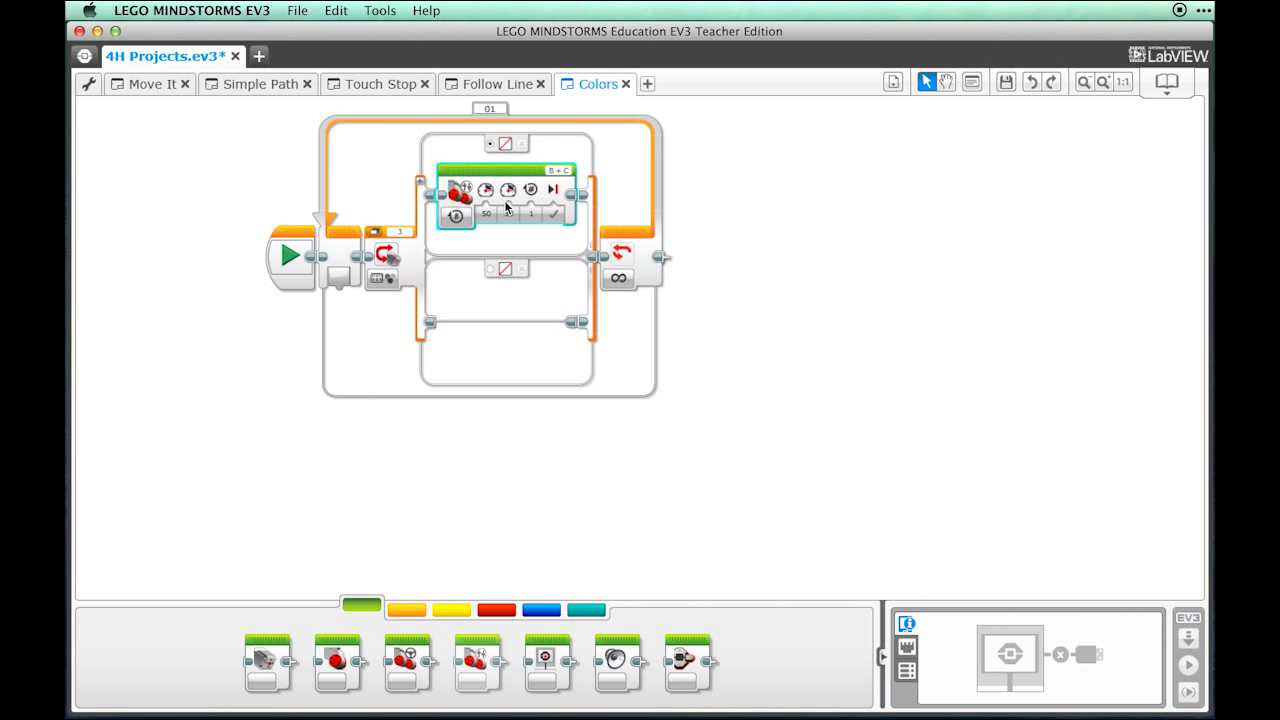
{"action": "left_click", "coordinate": [456, 216]}
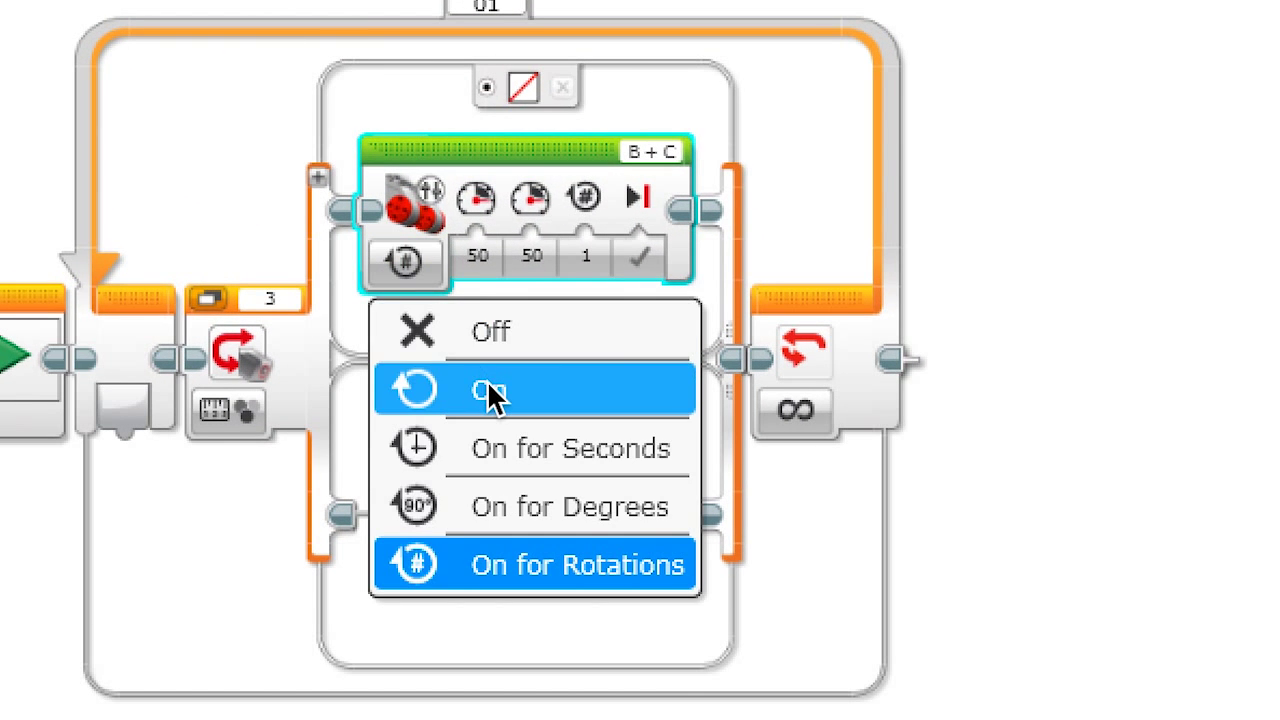
{"action": "left_click", "coordinate": [490, 388]}
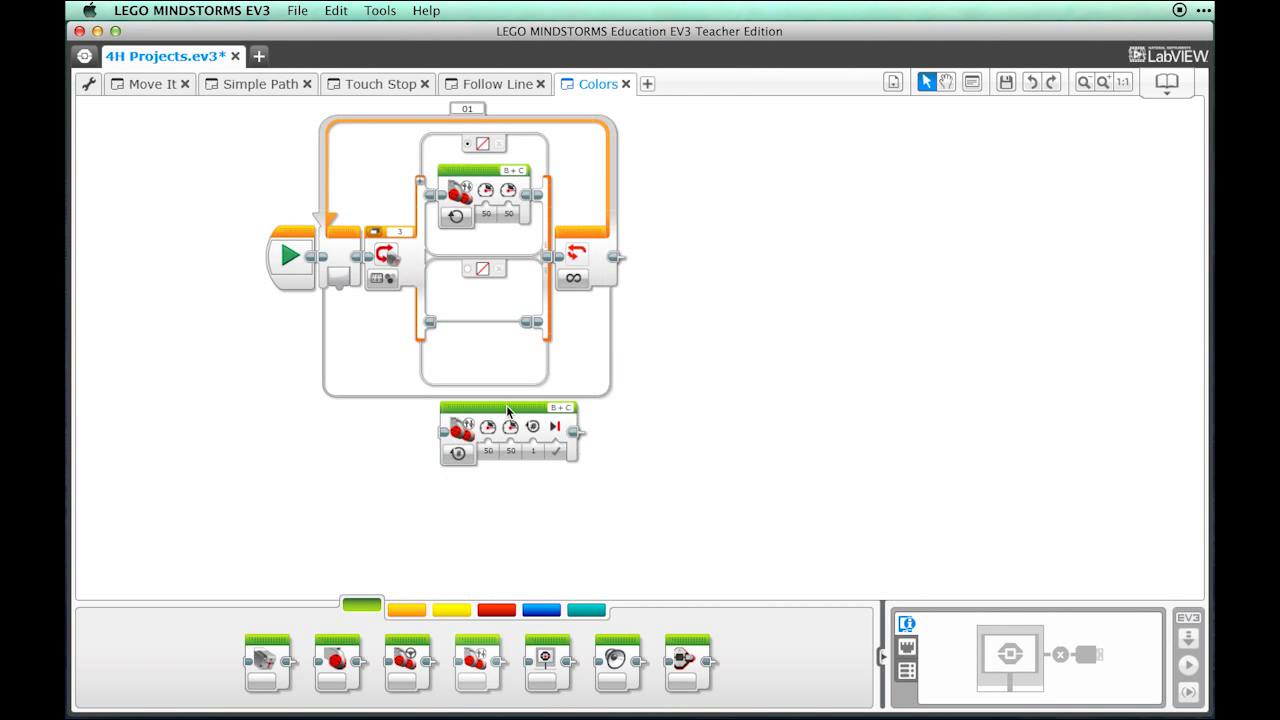
Place a second Move Tank block in the lower case
{"action": "left_click_drag", "start_coordinate": [510, 430], "coordinate": [510, 324]}
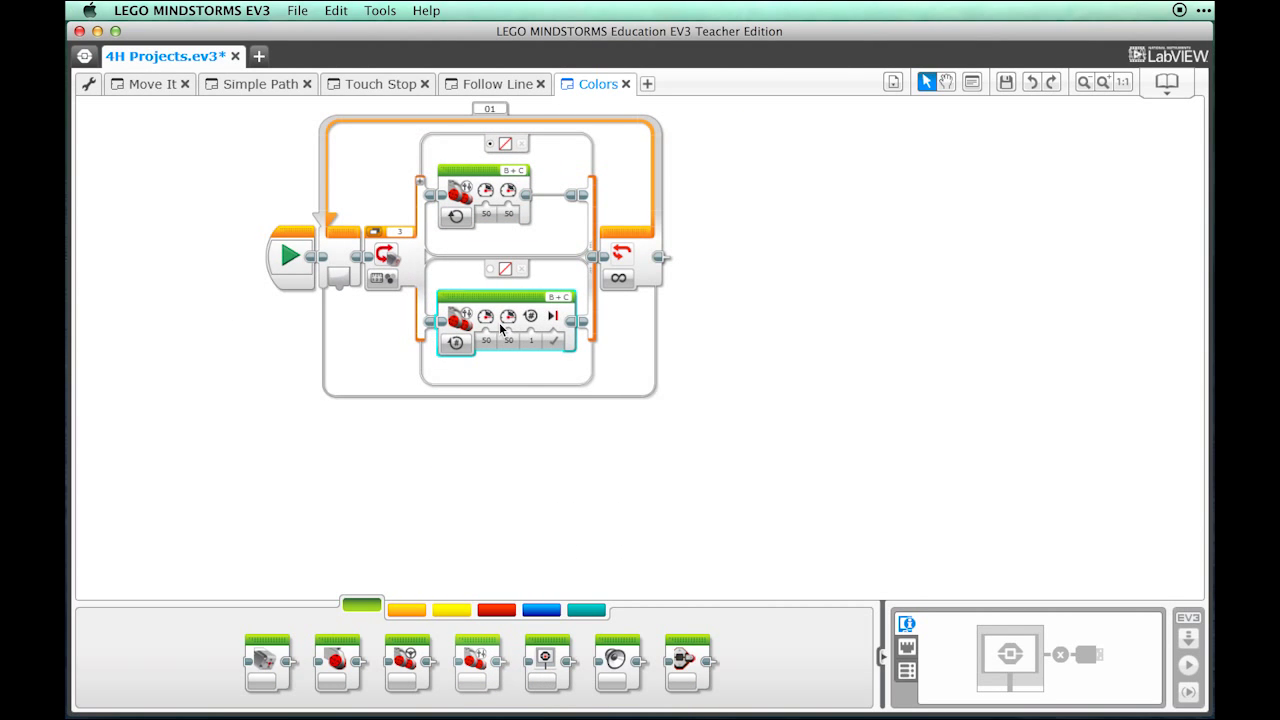
Set the lower Move Tank to On for Rotations at -30/30 for 0.5, triggered by green
{"action": "left_click", "coordinate": [456, 344]}
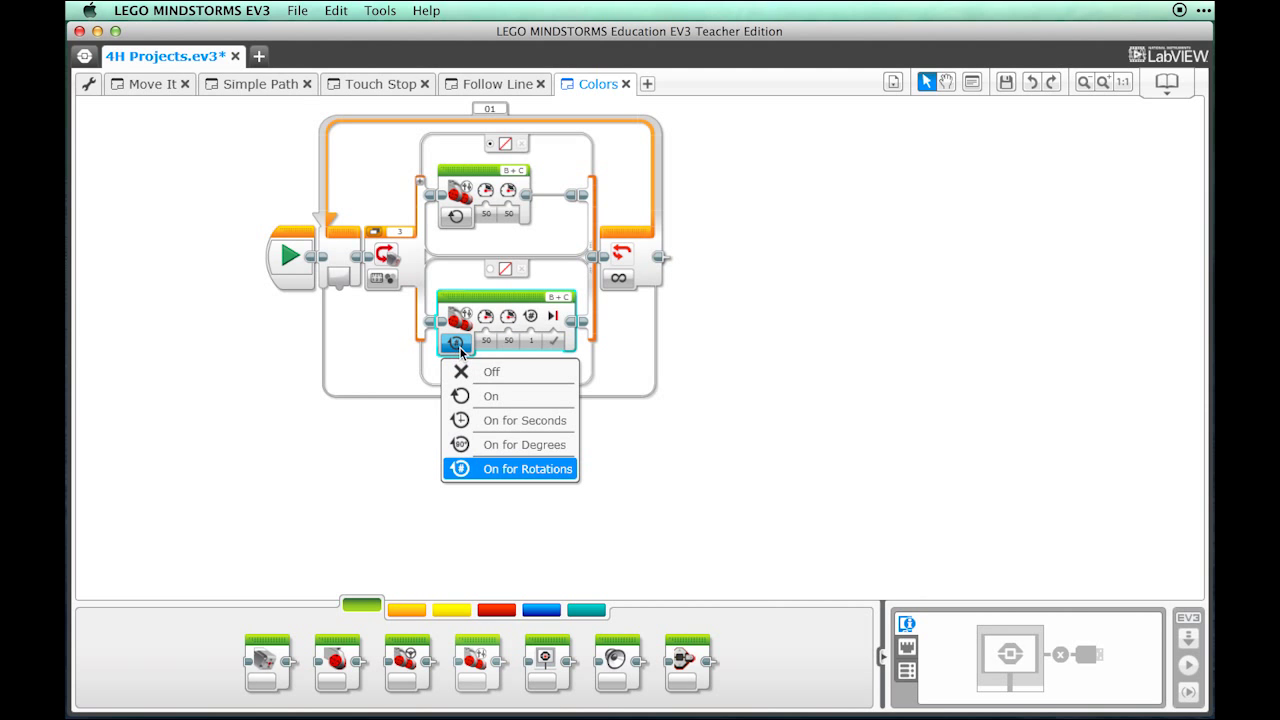
{"action": "left_click", "coordinate": [528, 468]}
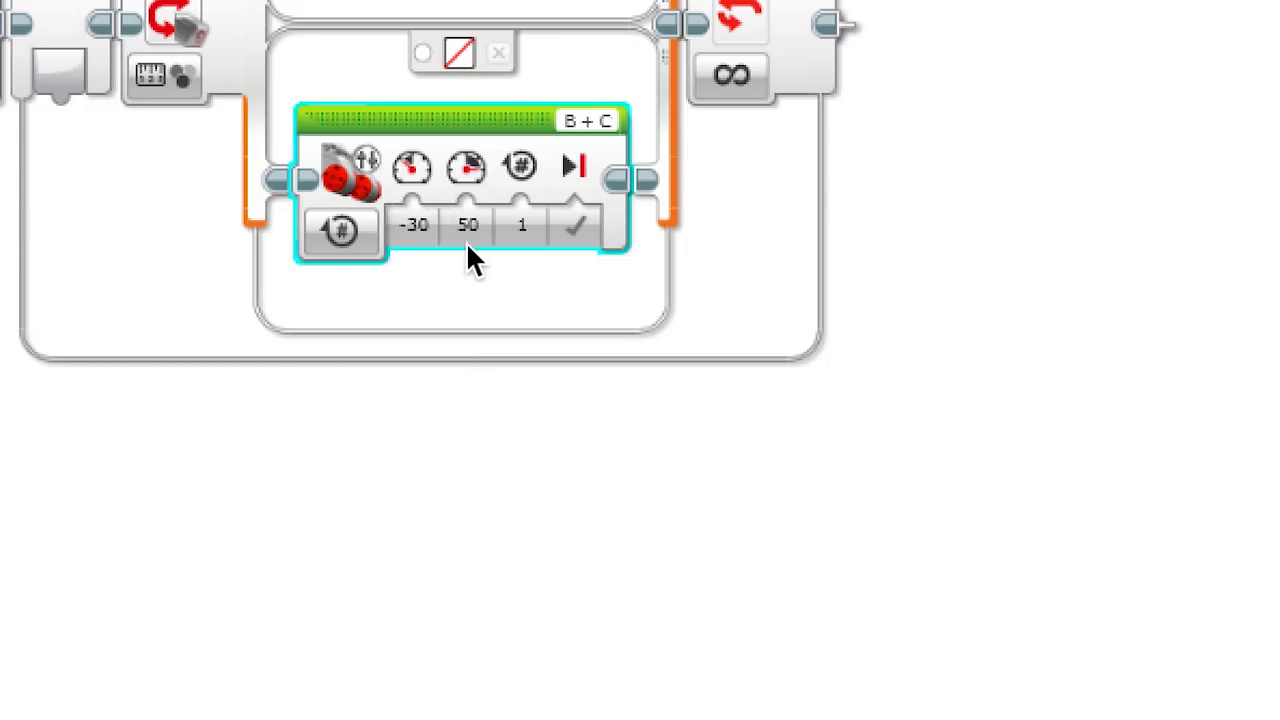
{"action": "left_click", "coordinate": [466, 224]}
{"action": "type", "text": "30"}
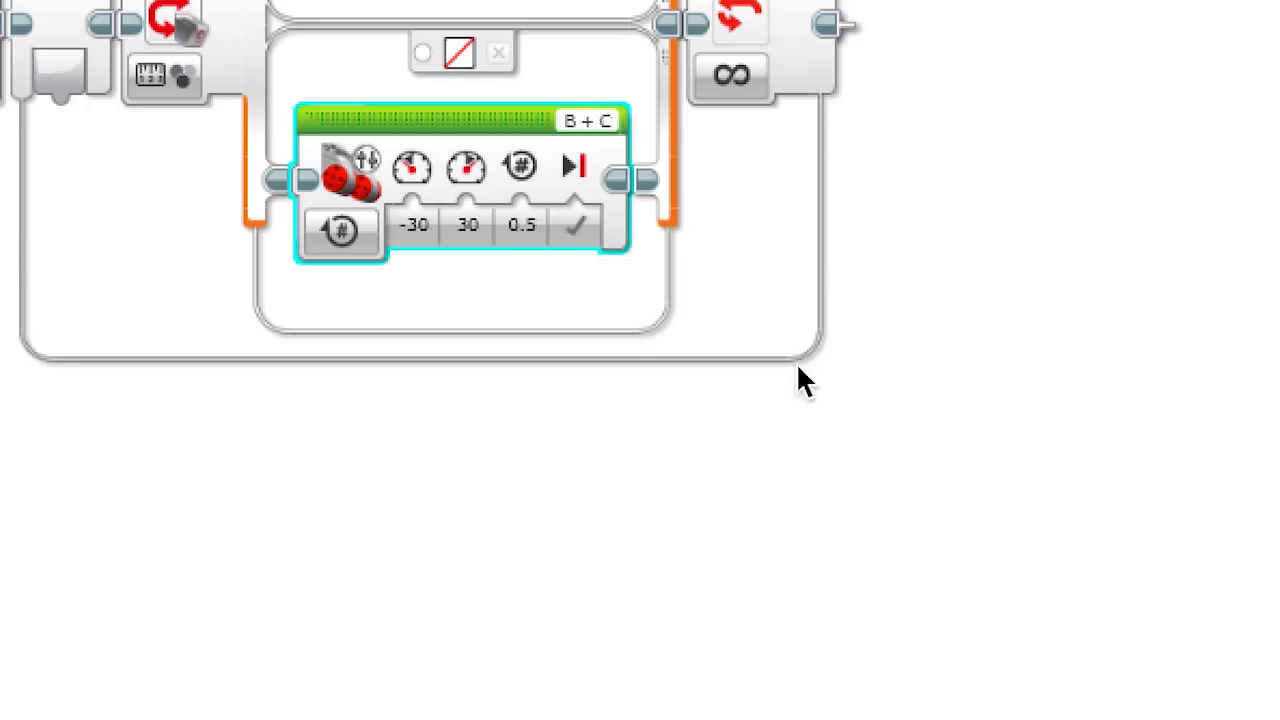
{"action": "left_click", "coordinate": [458, 52]}
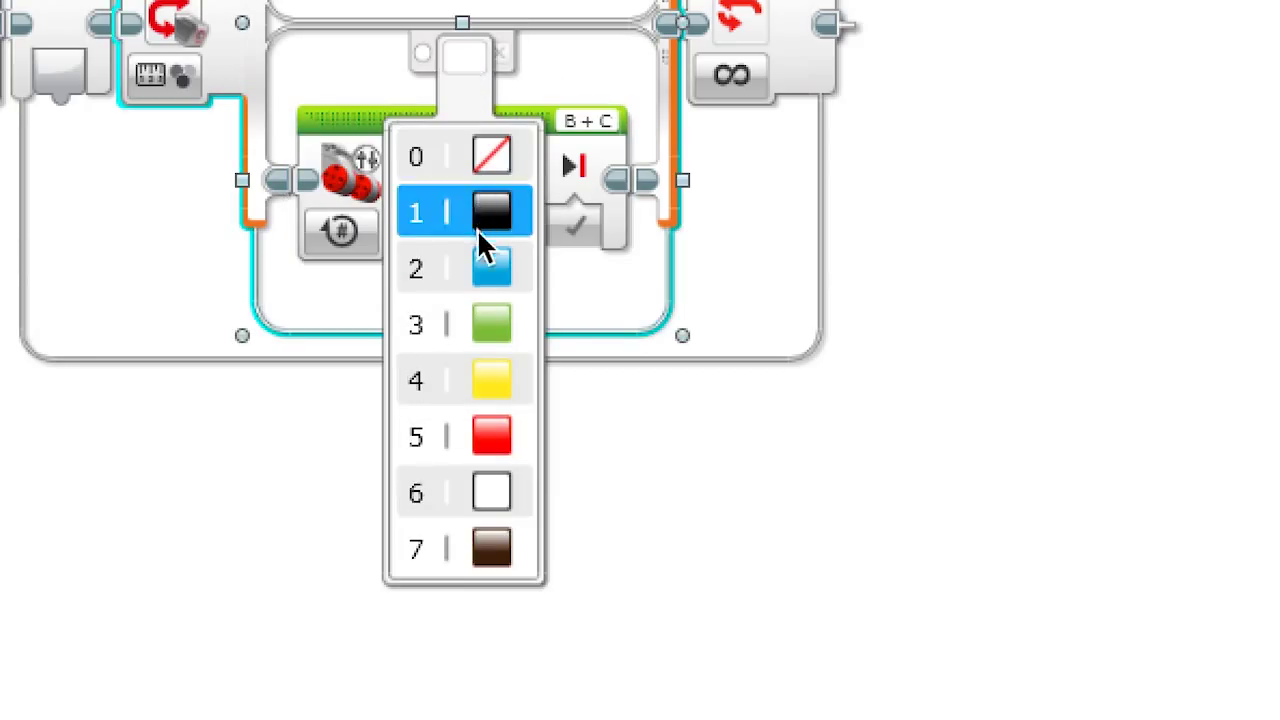
{"action": "left_click", "coordinate": [492, 324]}
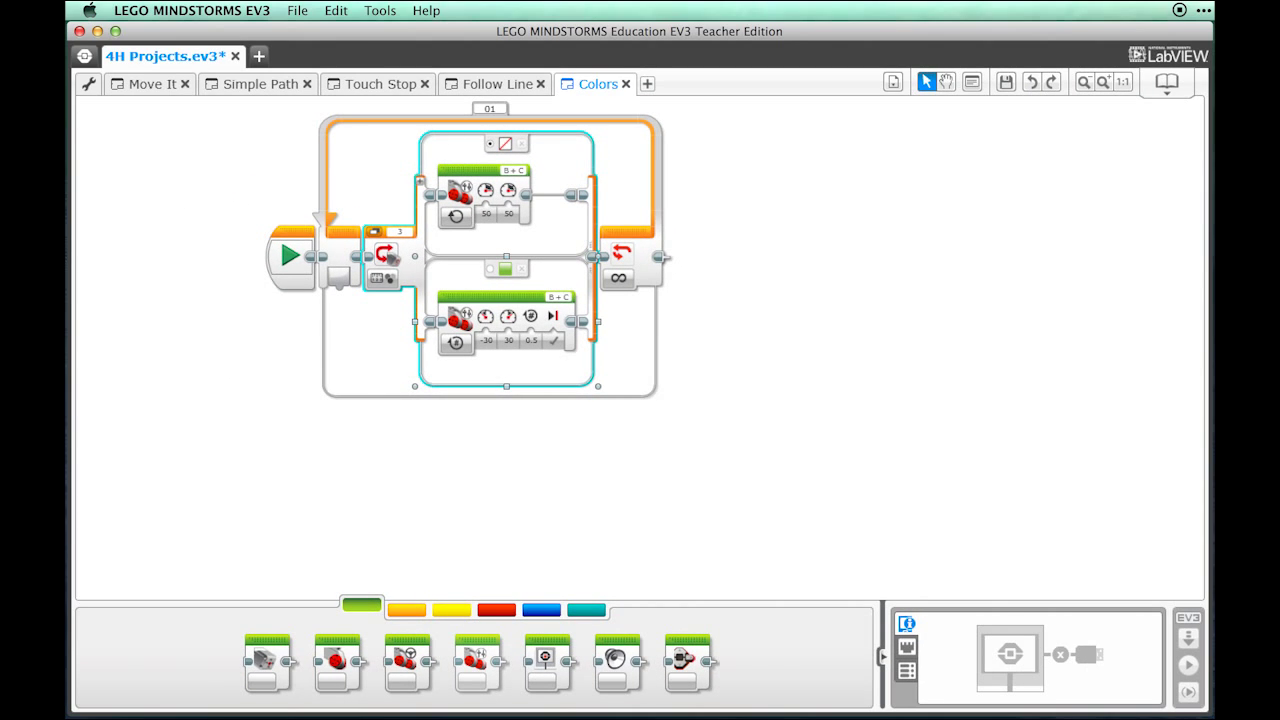
{"action": "mouse_move", "coordinate": [1210, 450]}
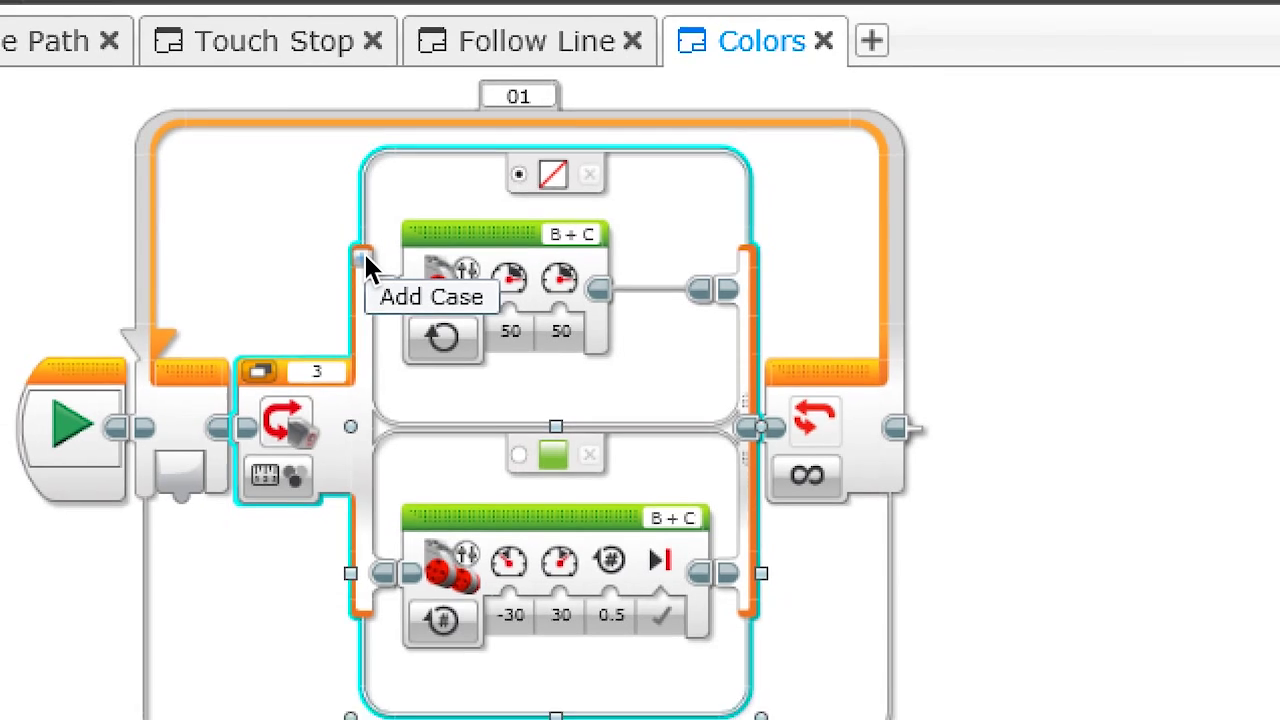
Add a third case for red holding a Move Tank block at 30/-30 for 1 rotation
{"action": "left_click", "coordinate": [362, 258]}
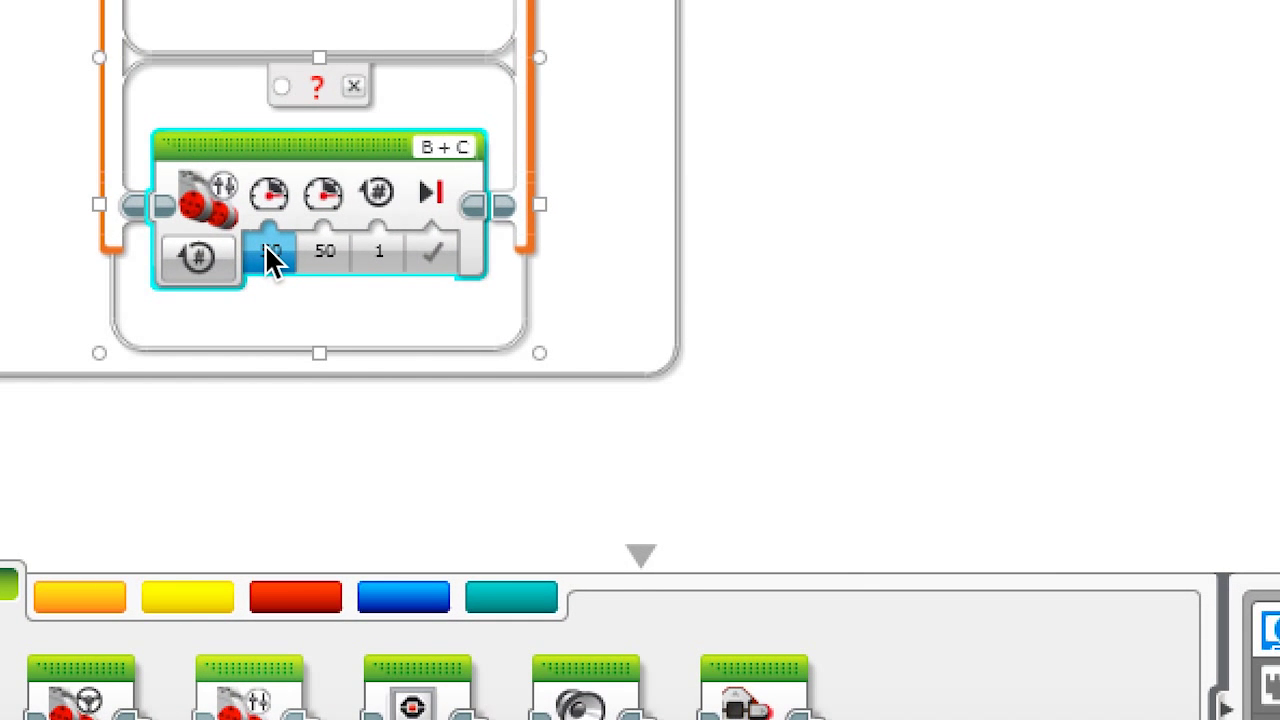
{"action": "left_click", "coordinate": [272, 252]}
{"action": "type", "text": "30"}
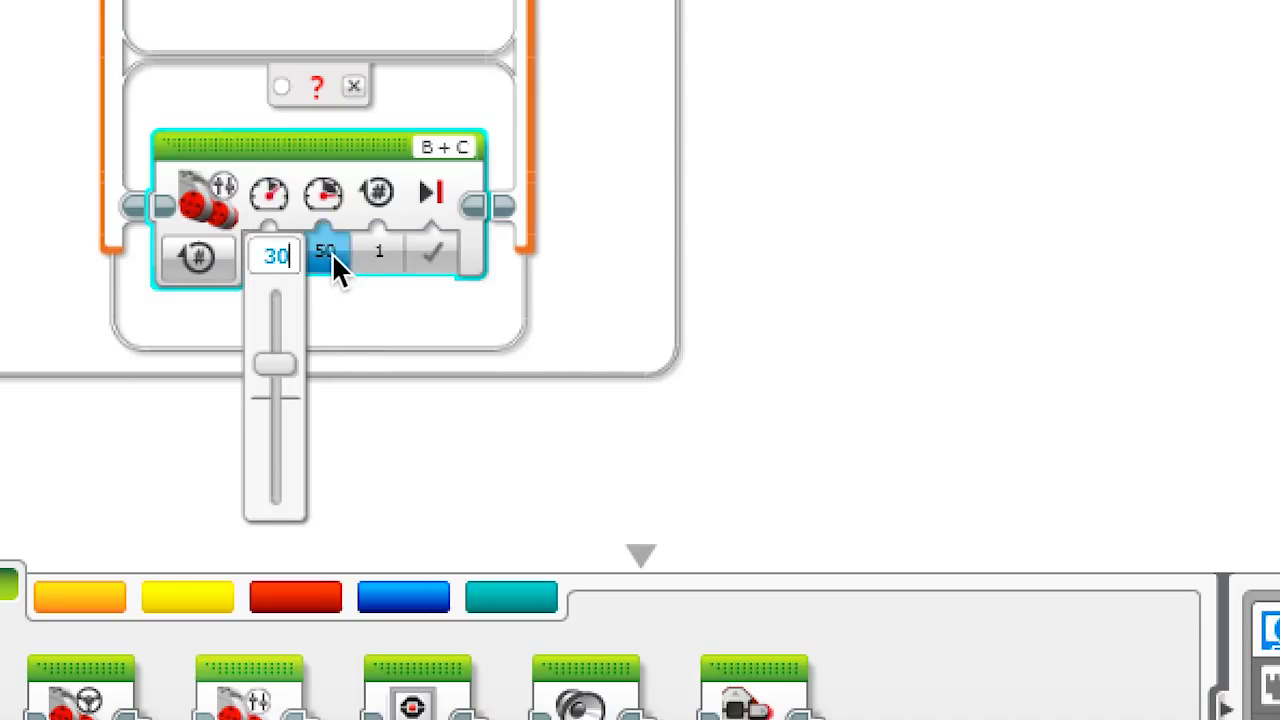
{"action": "left_click", "coordinate": [328, 252]}
{"action": "type", "text": "-30"}
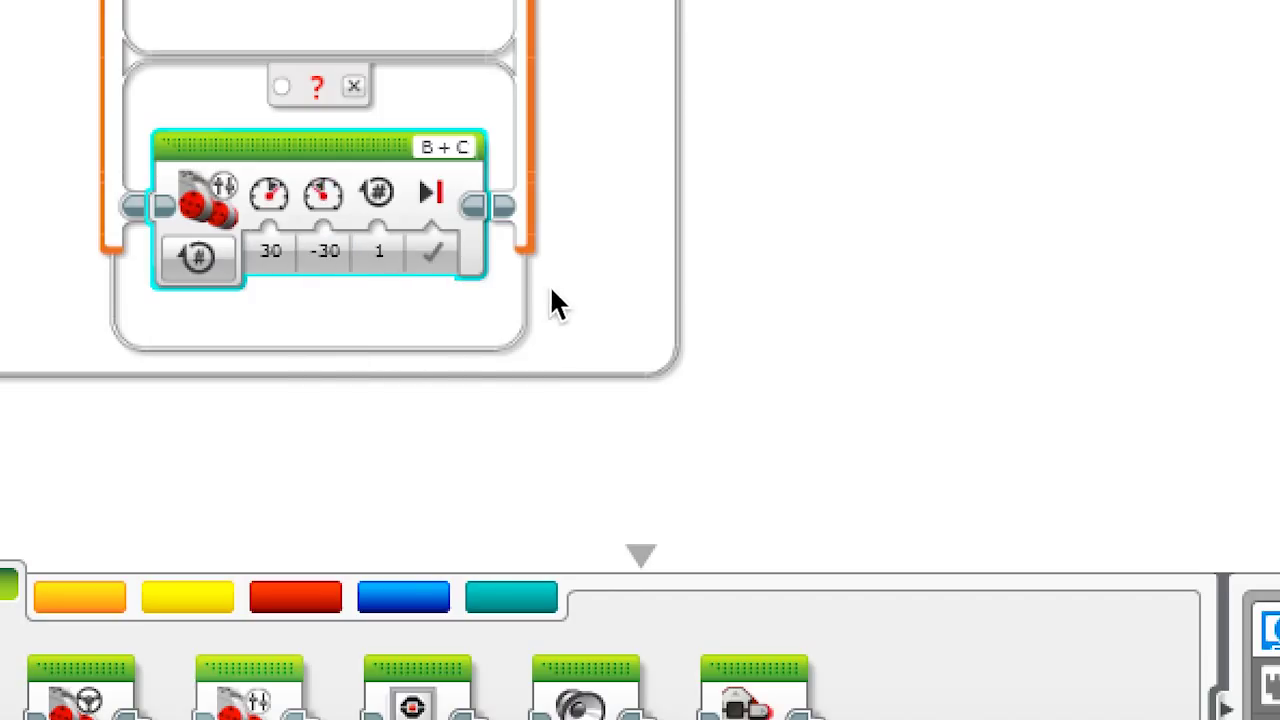
{"action": "left_click", "coordinate": [318, 96]}
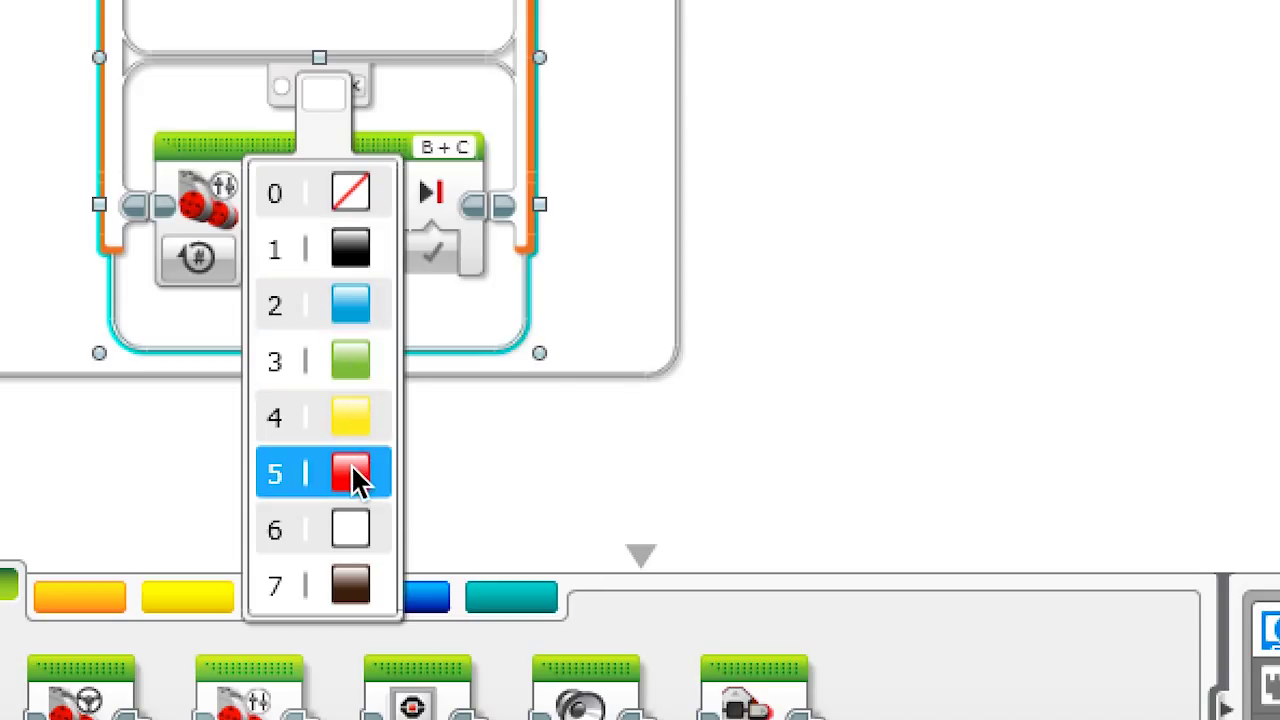
{"action": "left_click", "coordinate": [352, 472]}
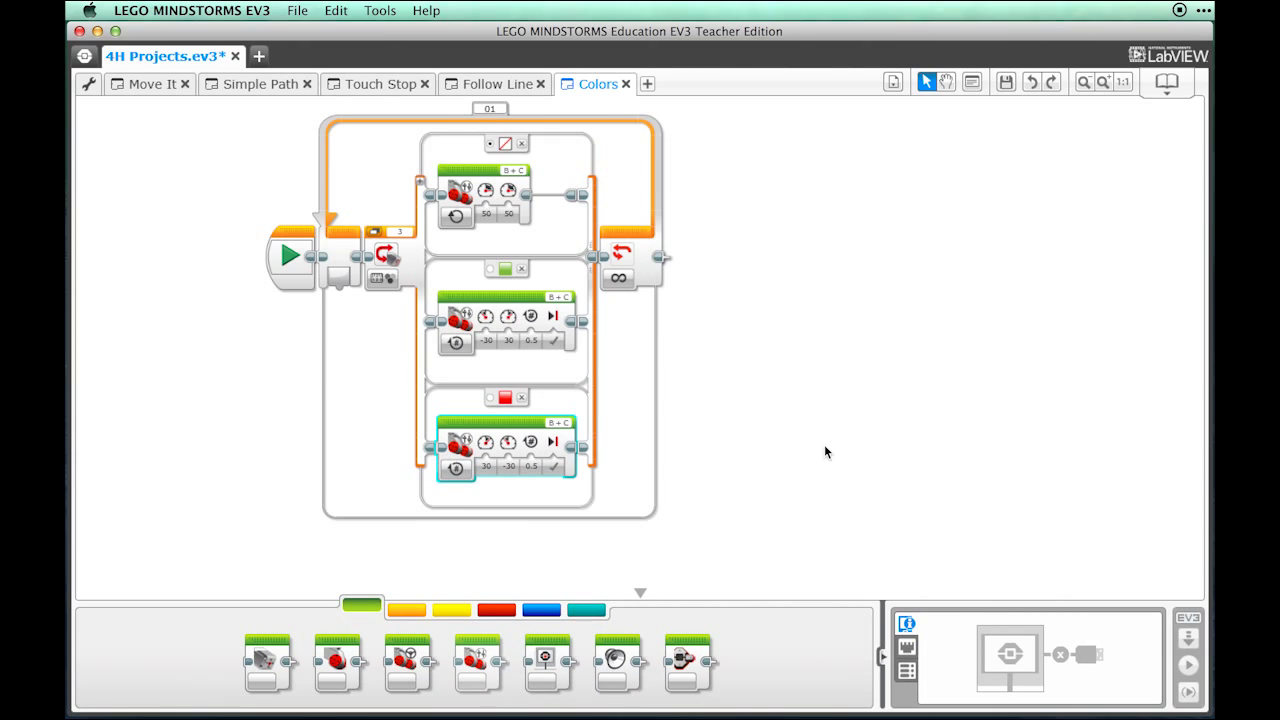
Save the whole project via File > Save Project
{"action": "left_click", "coordinate": [296, 10]}
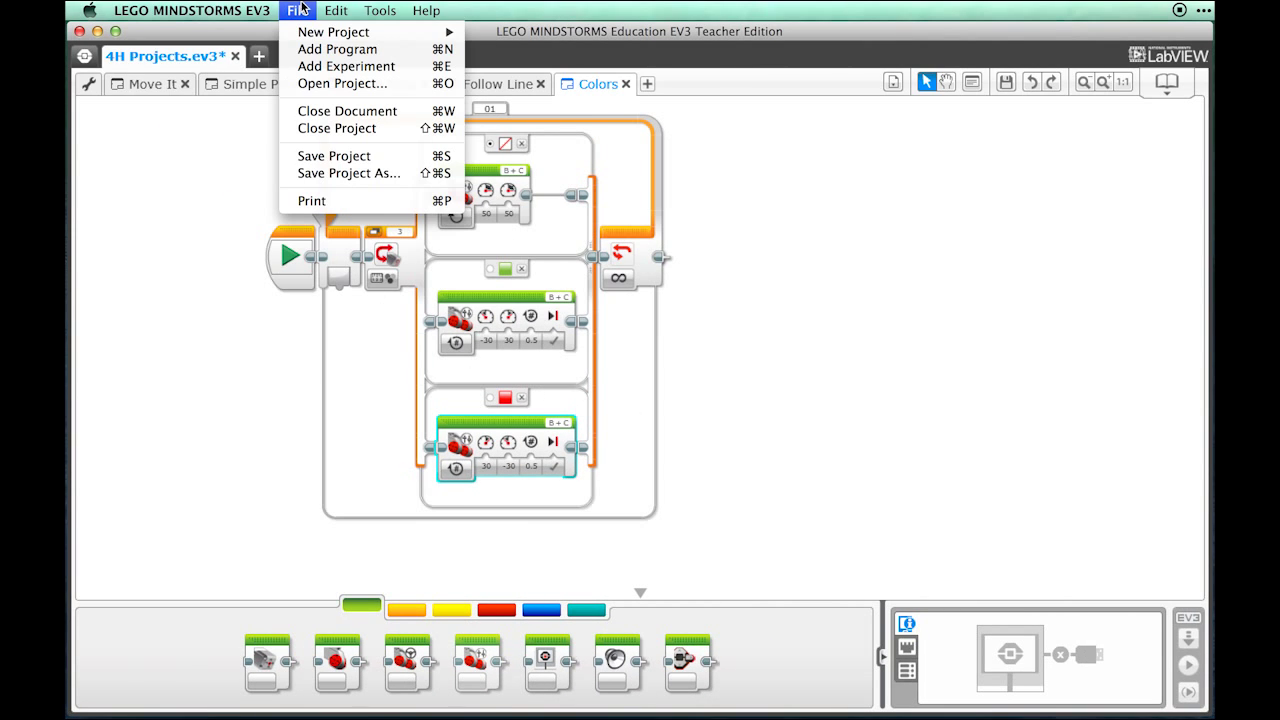
{"action": "mouse_move", "coordinate": [334, 156]}
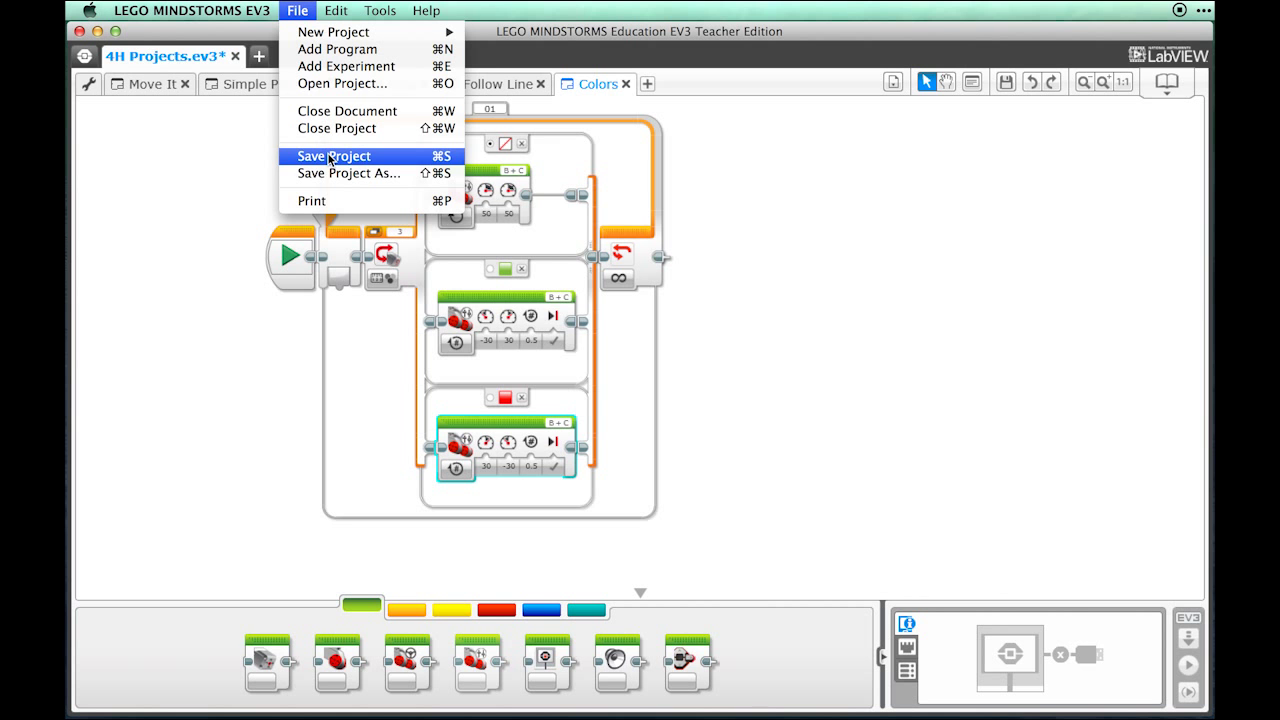
{"action": "left_click", "coordinate": [334, 156]}
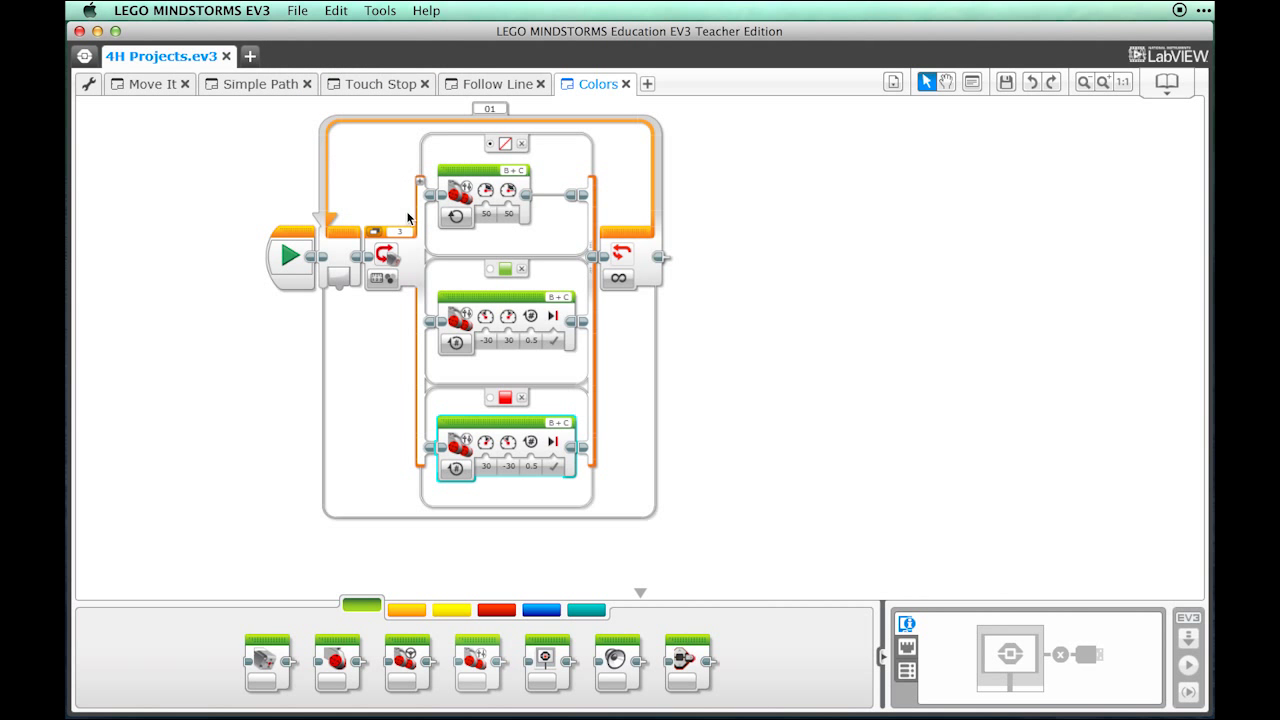
{"action": "left_click", "coordinate": [1188, 640]}
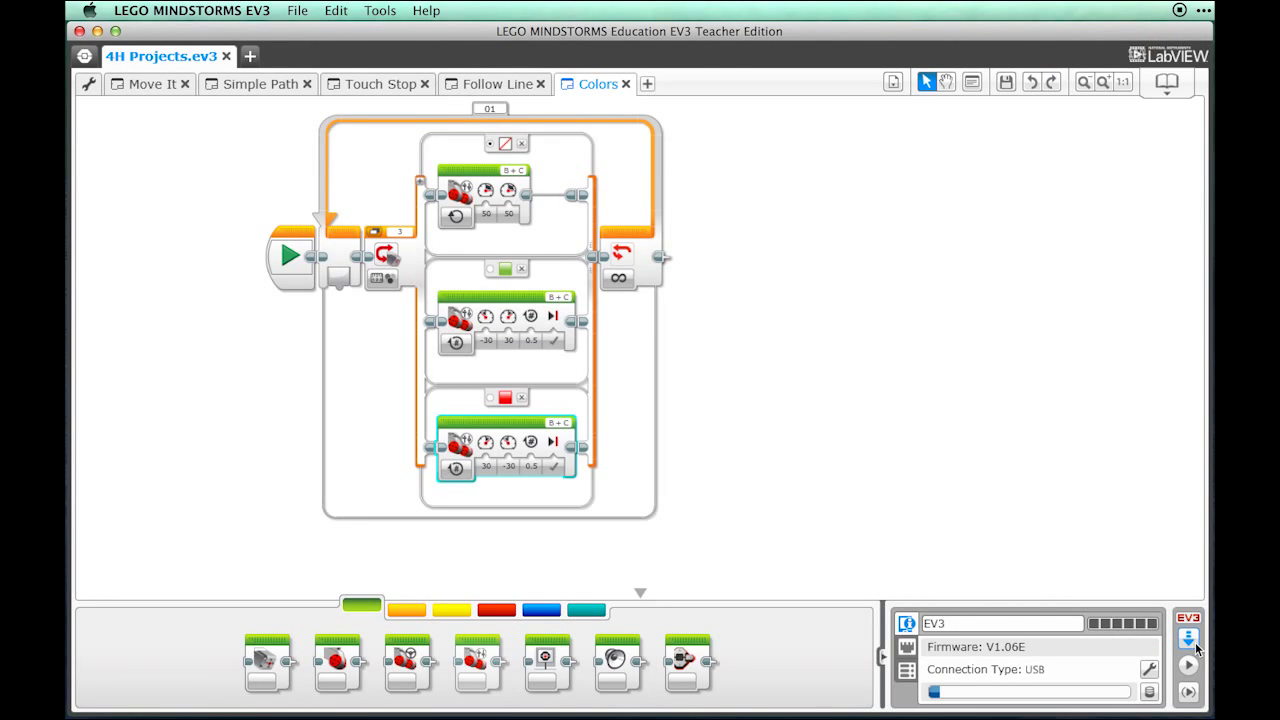